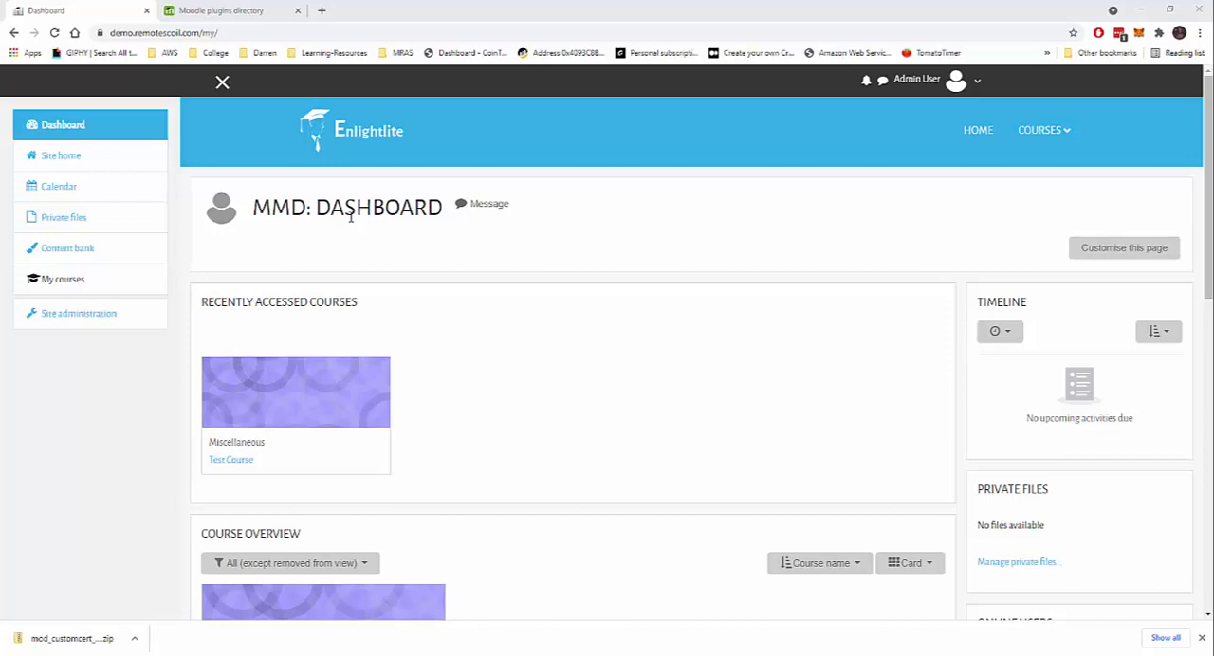
pyautogui.moveTo(303, 368)
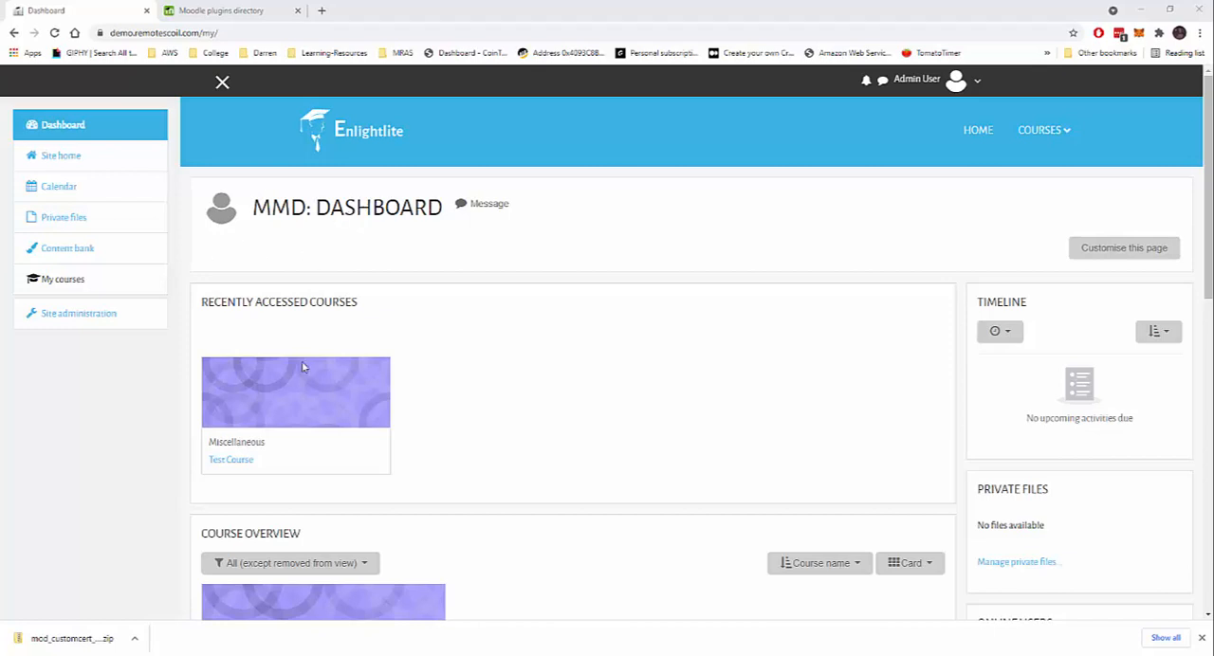
pyautogui.moveTo(237, 86)
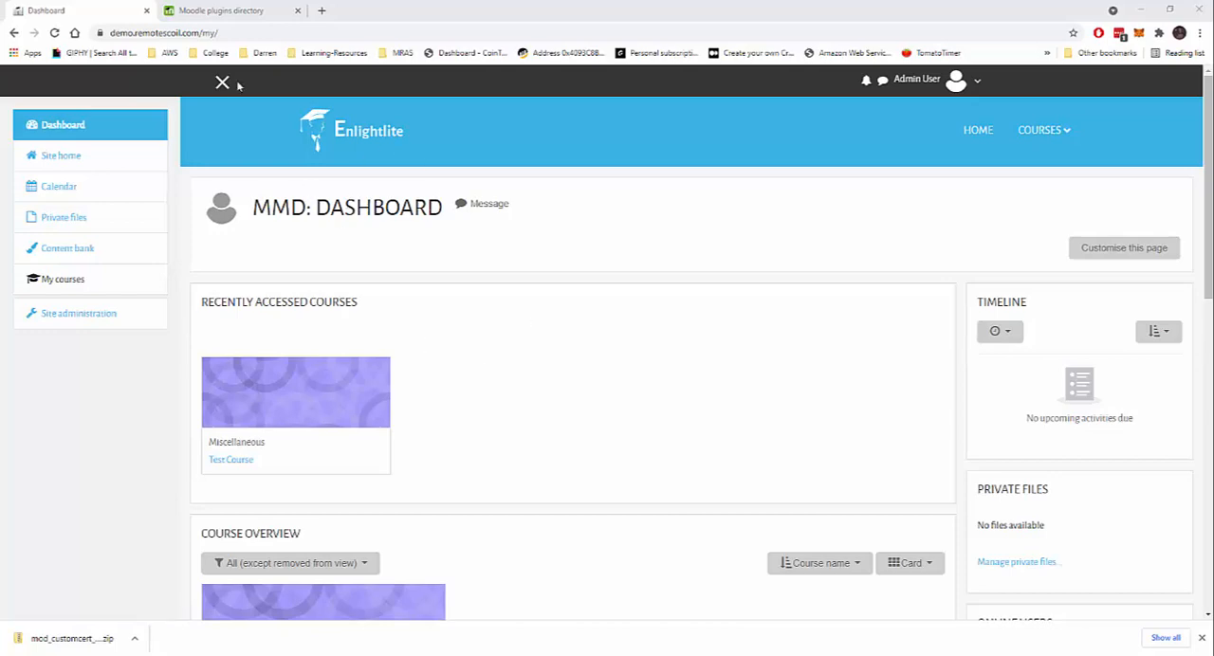
# Step: Reach the Moodle Plugins Directory through a Google search for 'moodle plugins'
pyautogui.click(218, 12)
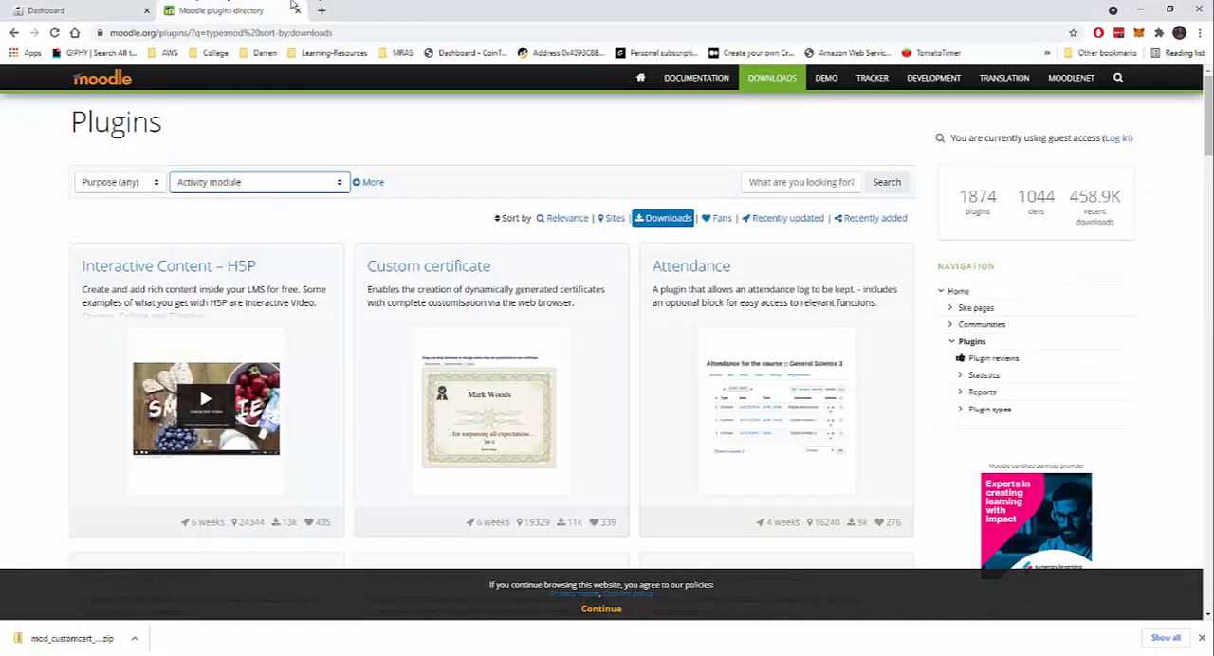
pyautogui.click(320, 11)
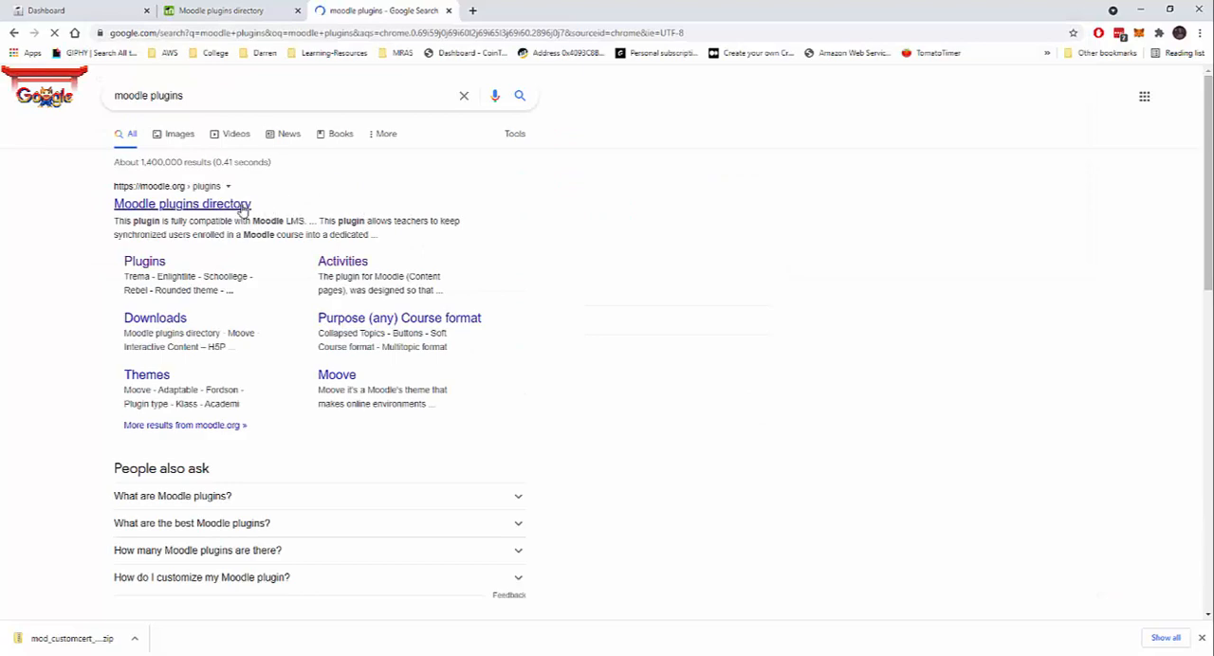
pyautogui.click(182, 203)
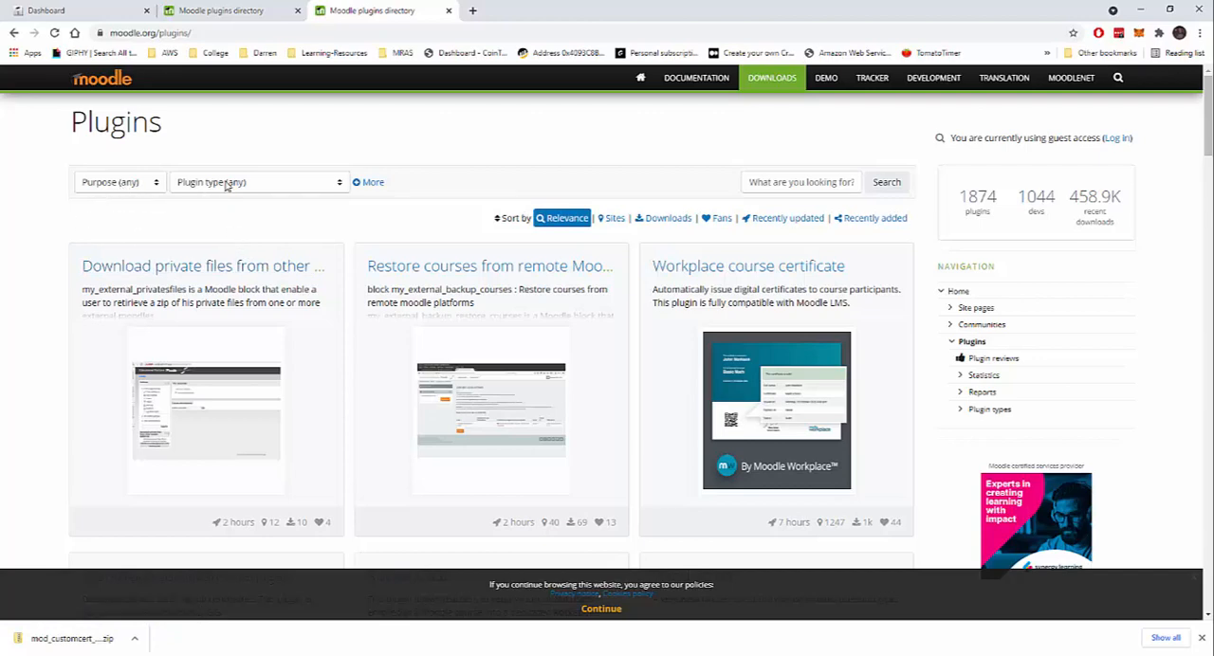
# Step: Show only Activity module plugins, ordered by number of downloads
pyautogui.click(256, 182)
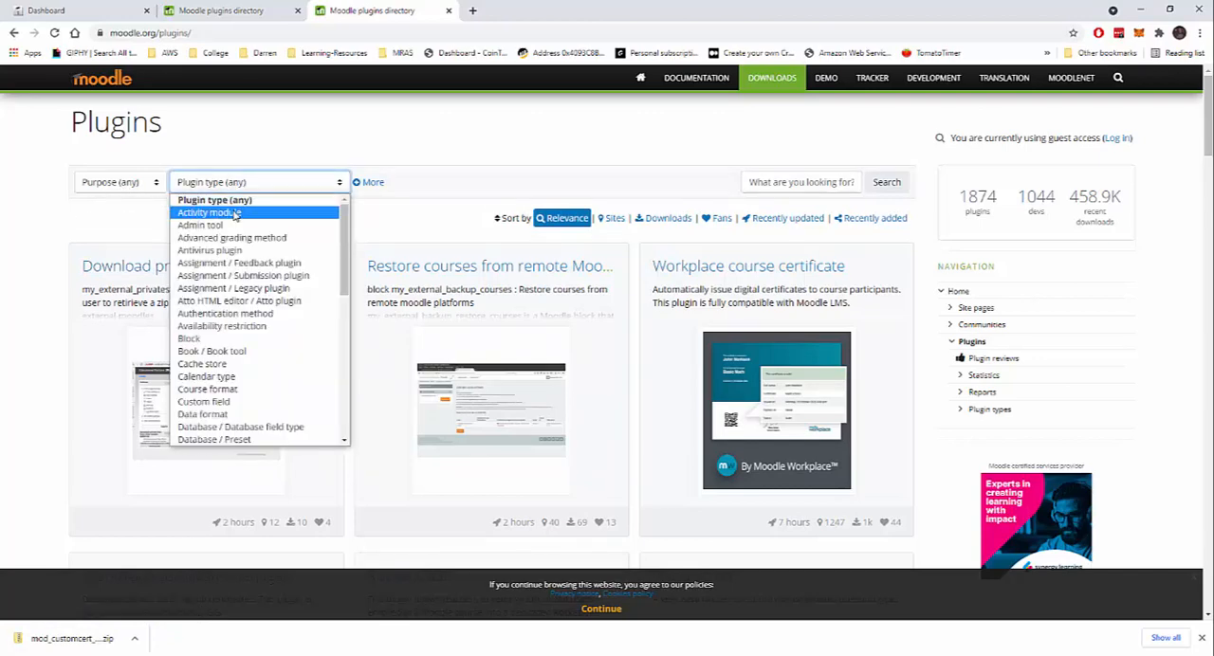
pyautogui.click(206, 212)
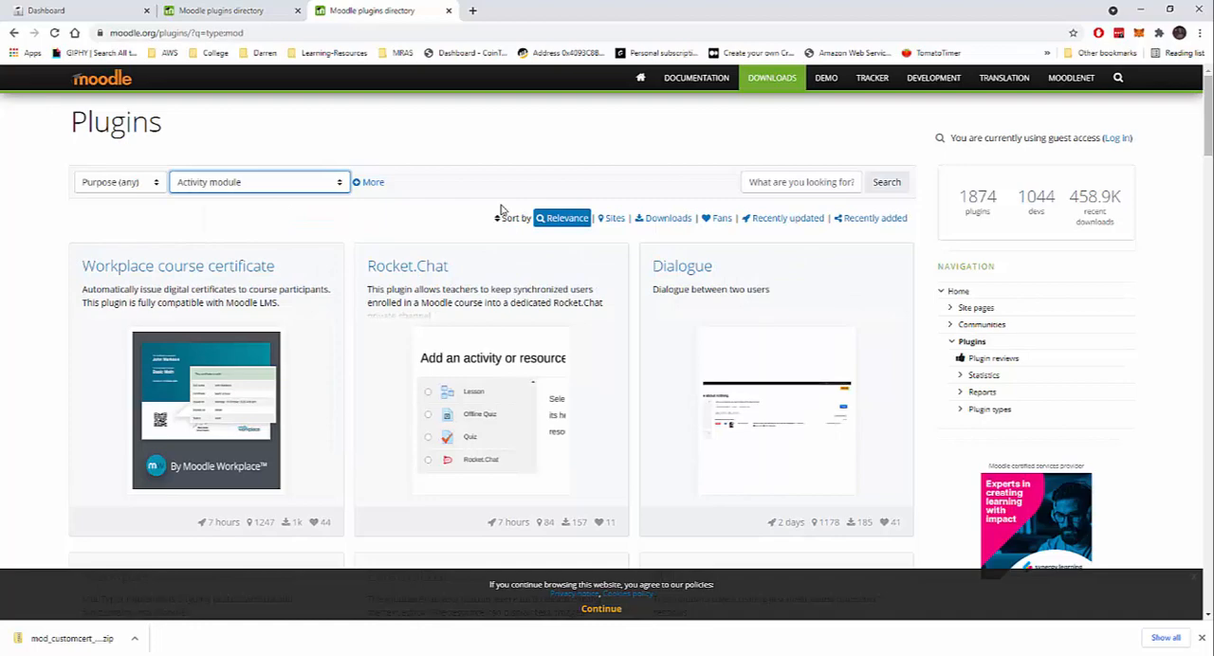
pyautogui.click(664, 218)
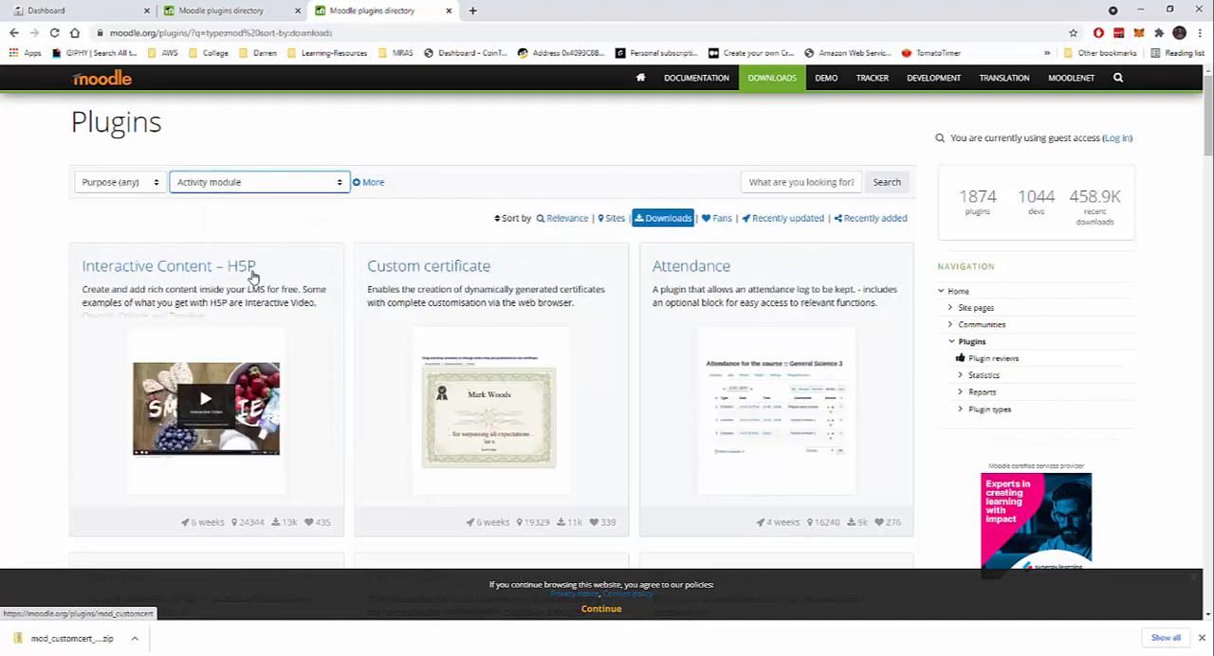
pyautogui.scroll(-3)
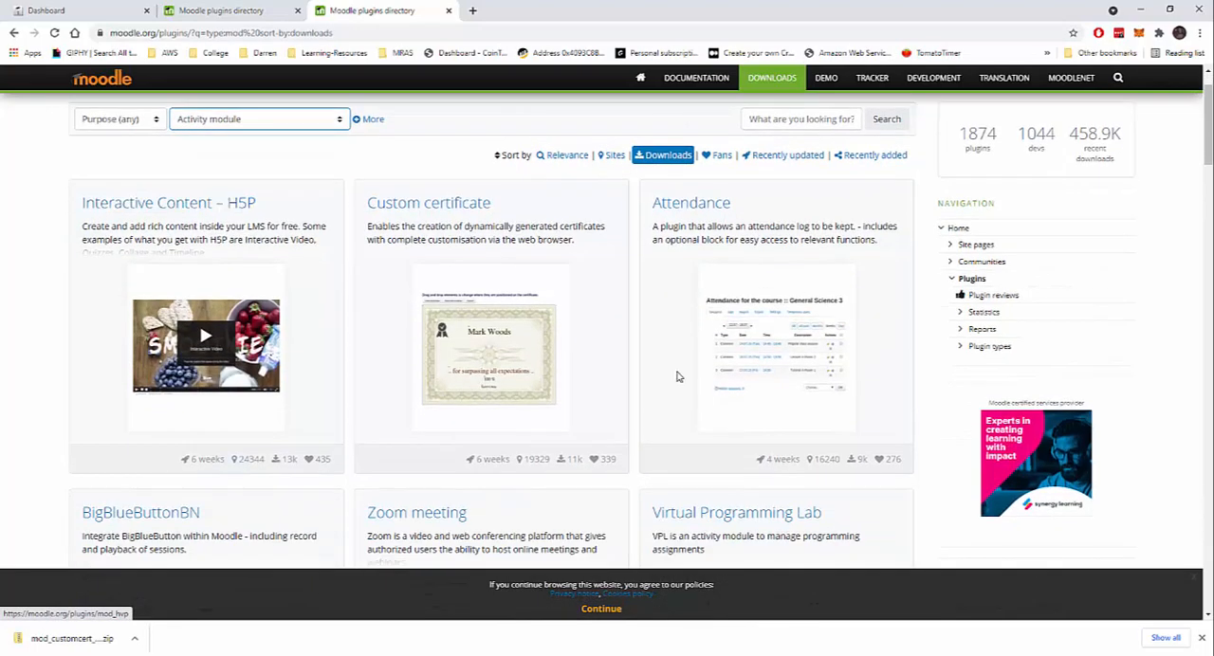
# Step: Download the Attendance activity module as a ZIP package from its plugin page
pyautogui.click(690, 203)
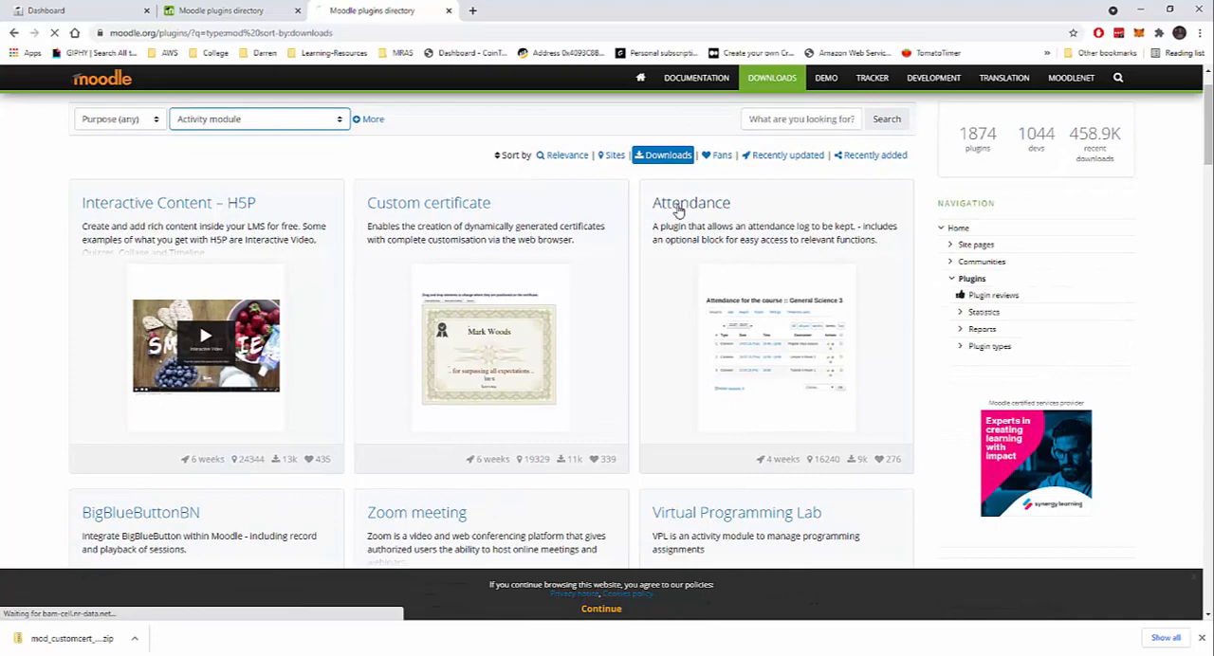
pyautogui.click(691, 203)
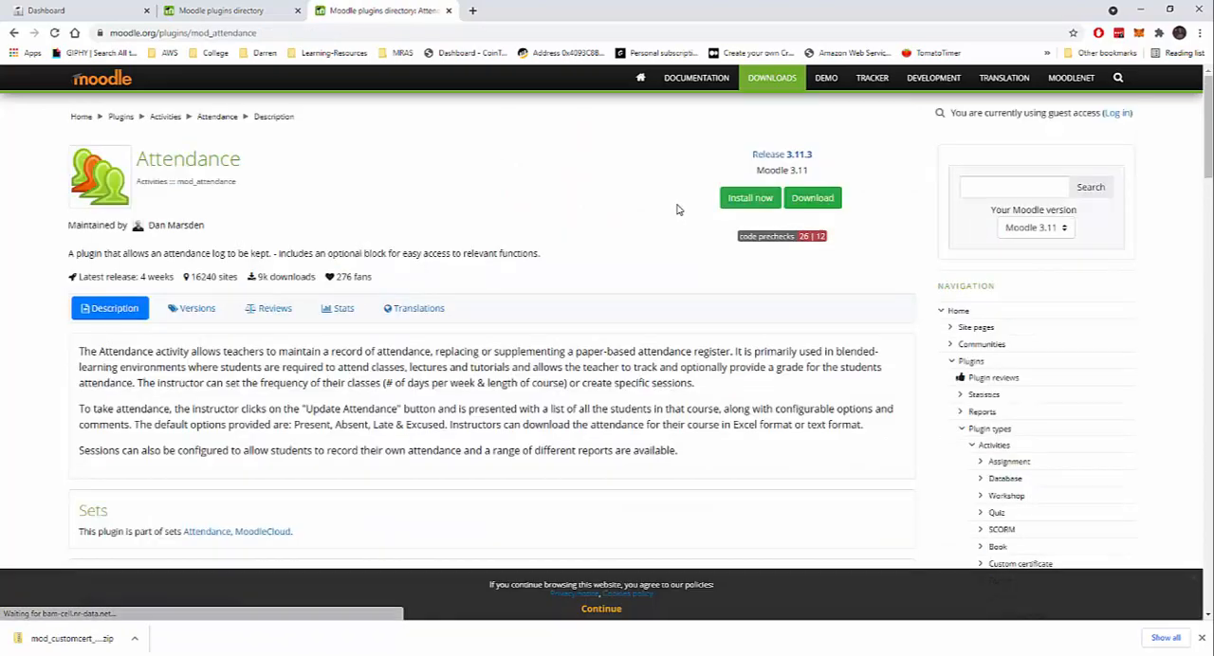
pyautogui.click(811, 197)
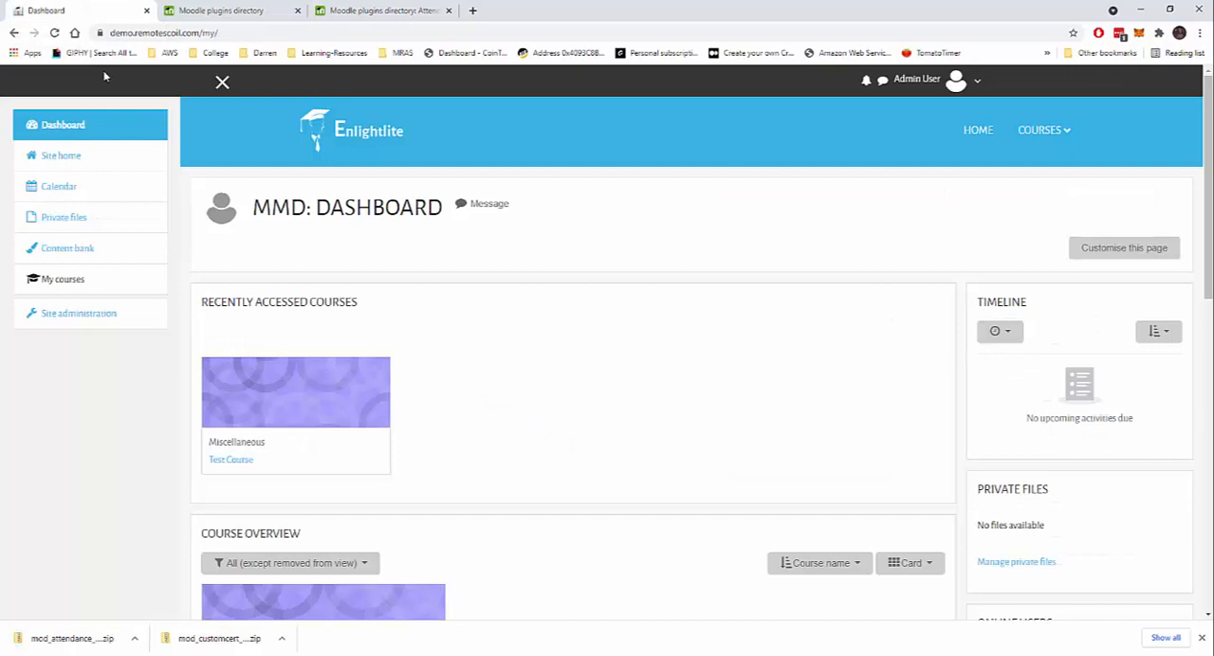
# Step: Reach the Install plugins page under Site administration > Plugins
pyautogui.click(80, 313)
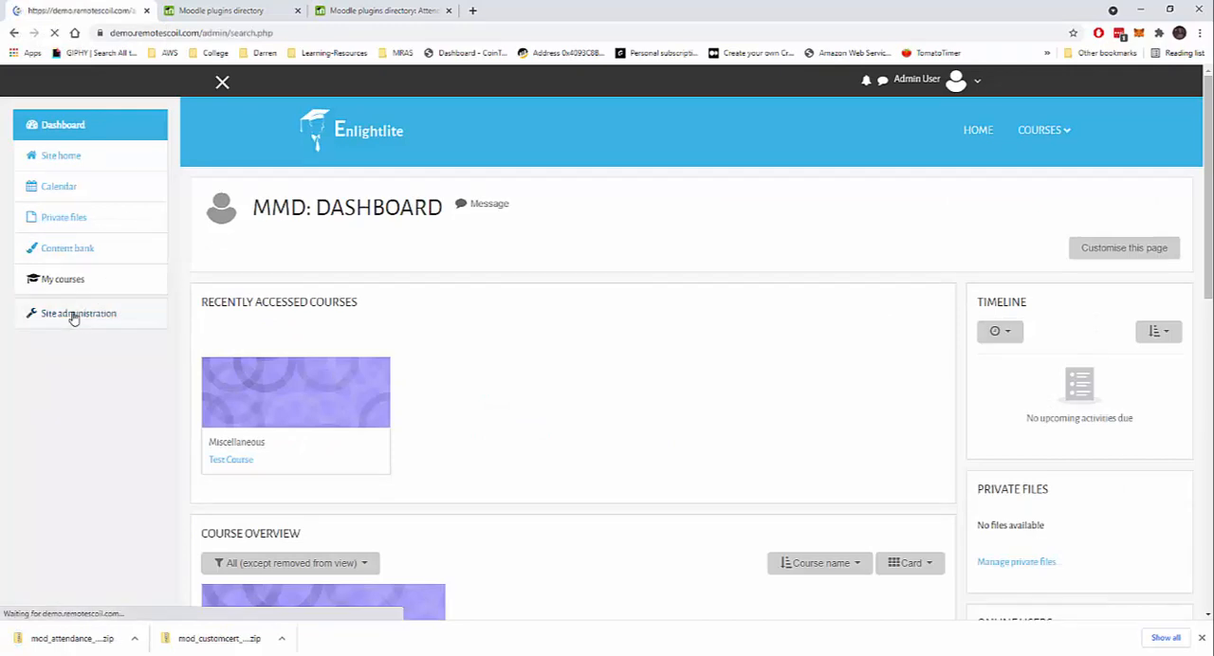
pyautogui.click(77, 313)
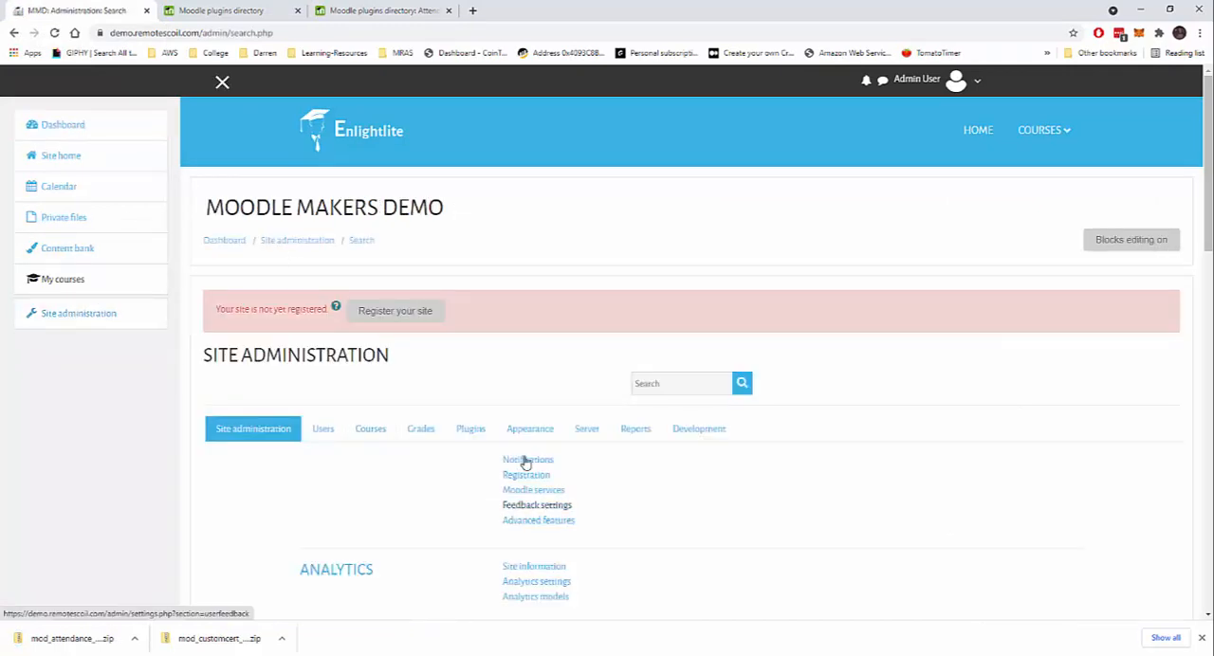
pyautogui.click(471, 429)
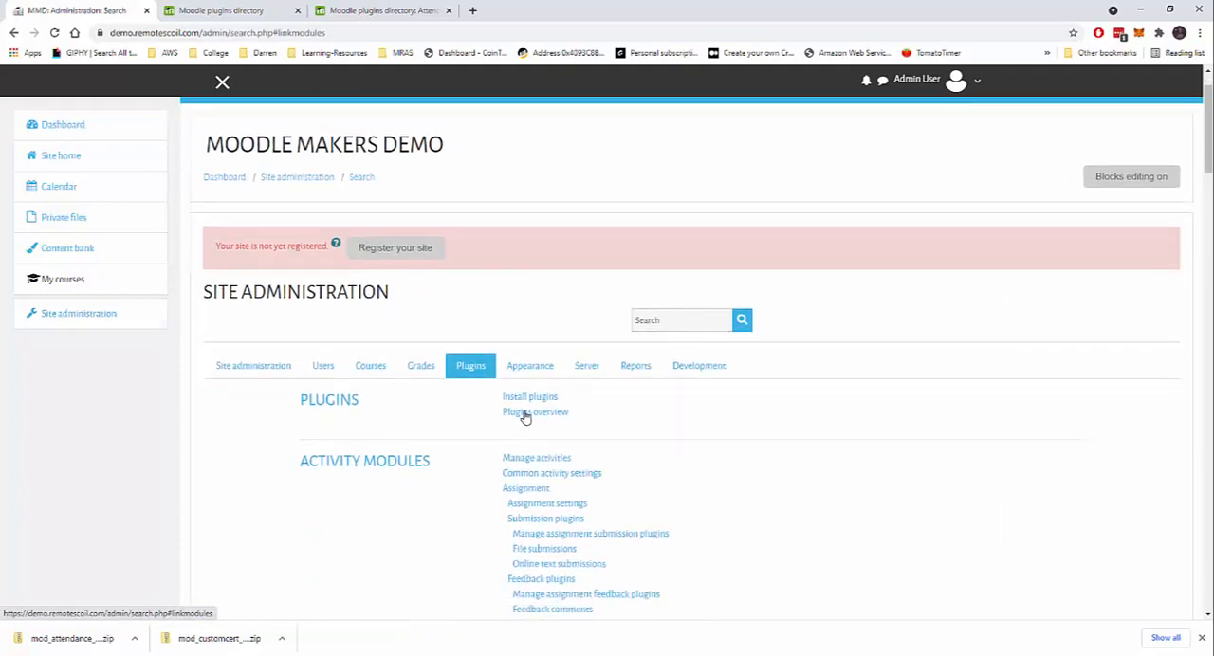
pyautogui.click(529, 396)
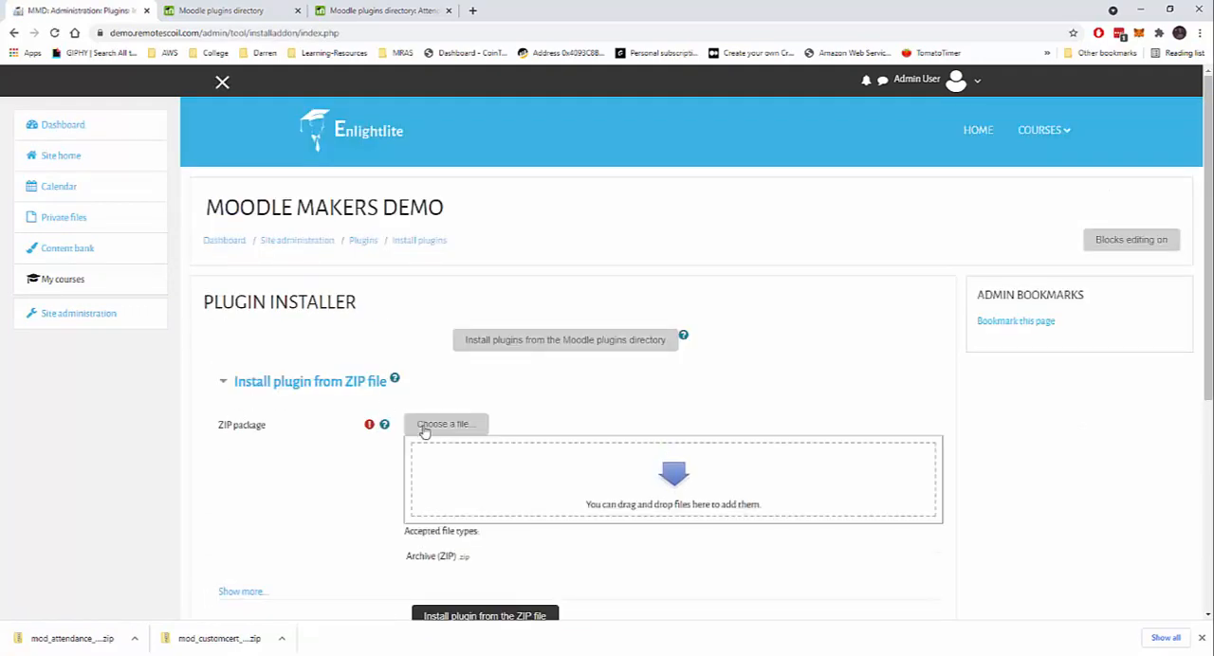
# Step: Attach the downloaded mod_attendance ZIP file to the plugin installer
pyautogui.click(446, 425)
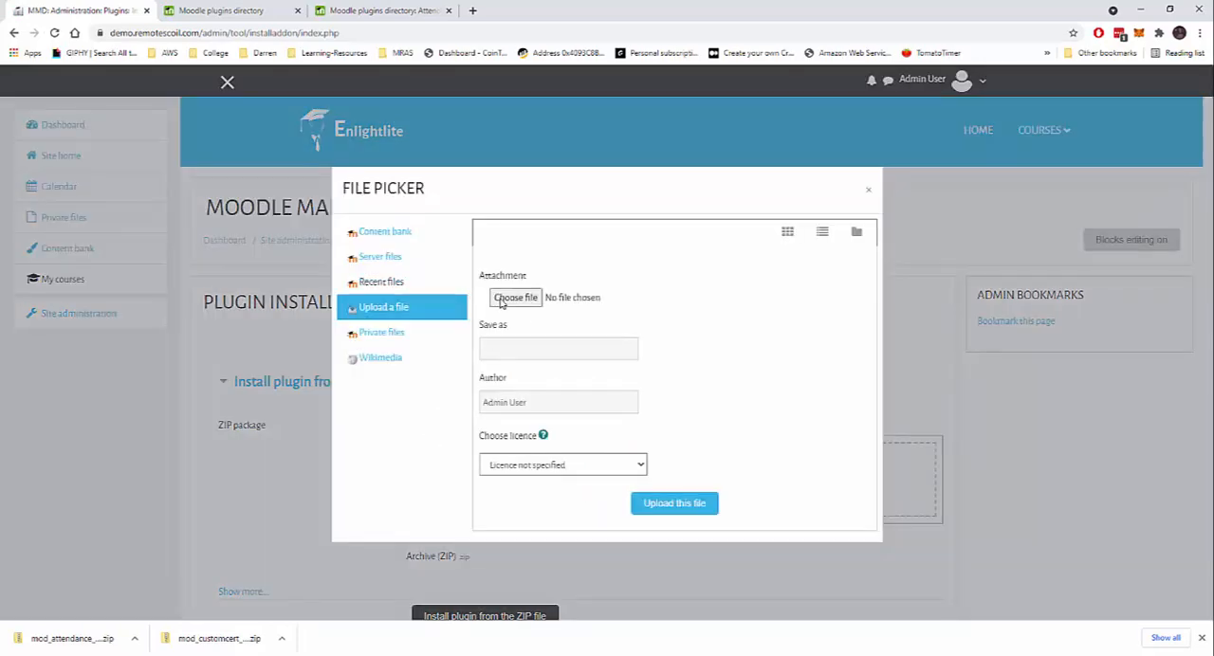
pyautogui.click(516, 296)
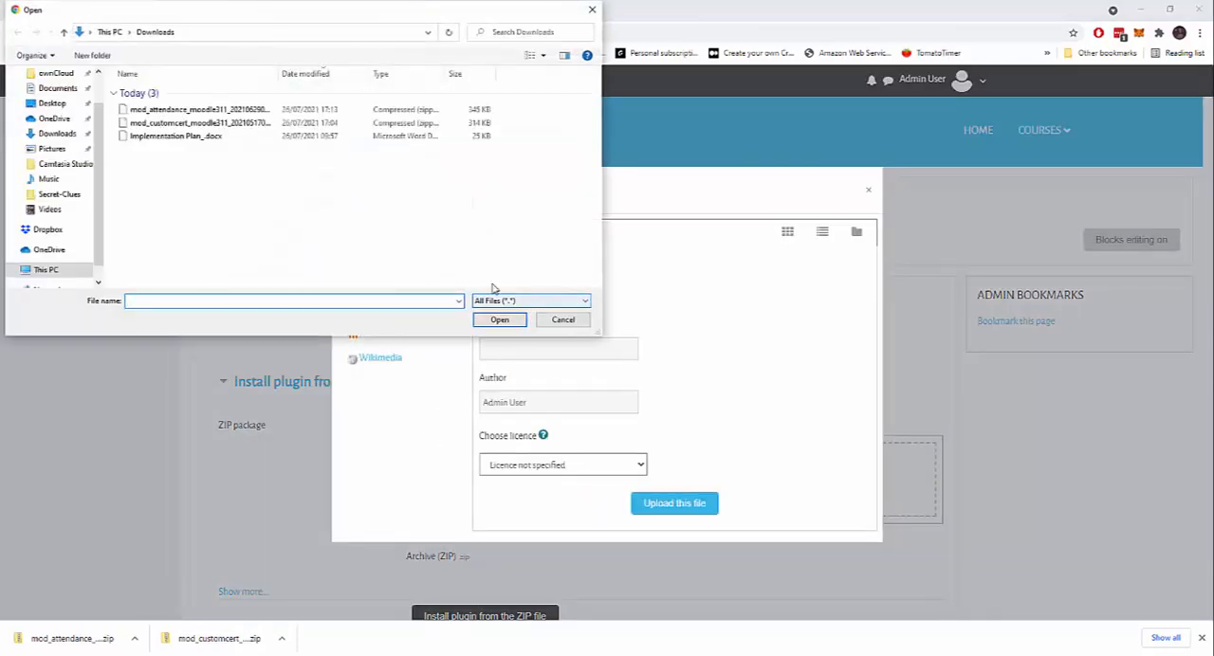
pyautogui.click(190, 108)
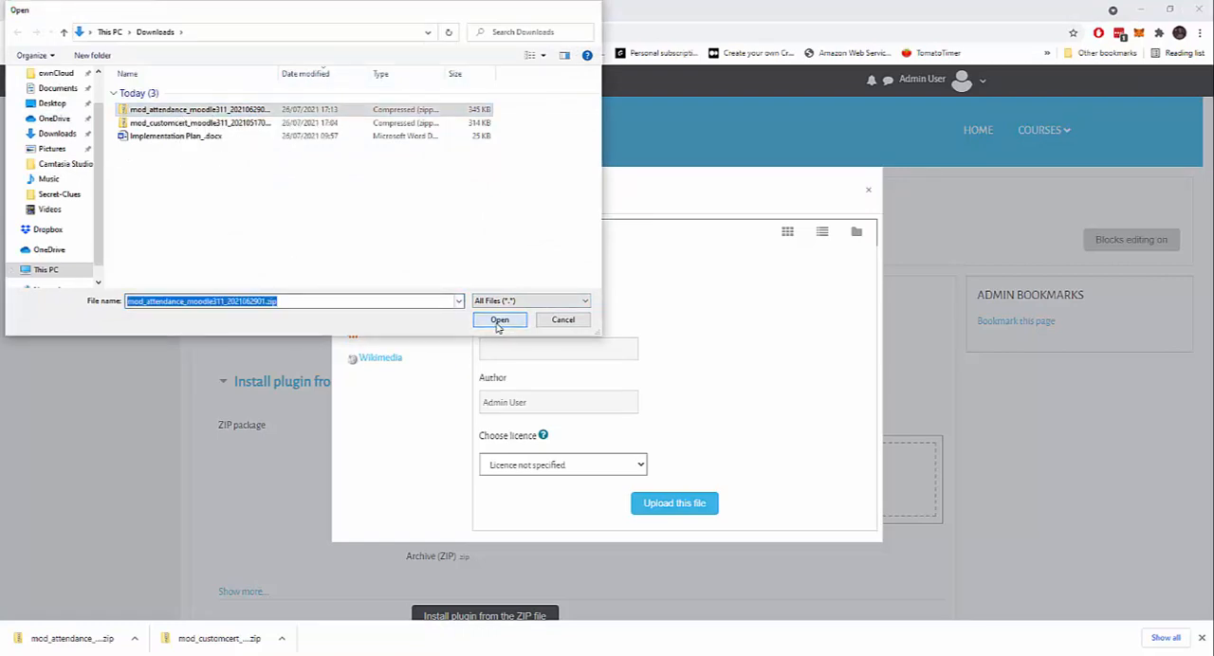
pyautogui.click(499, 319)
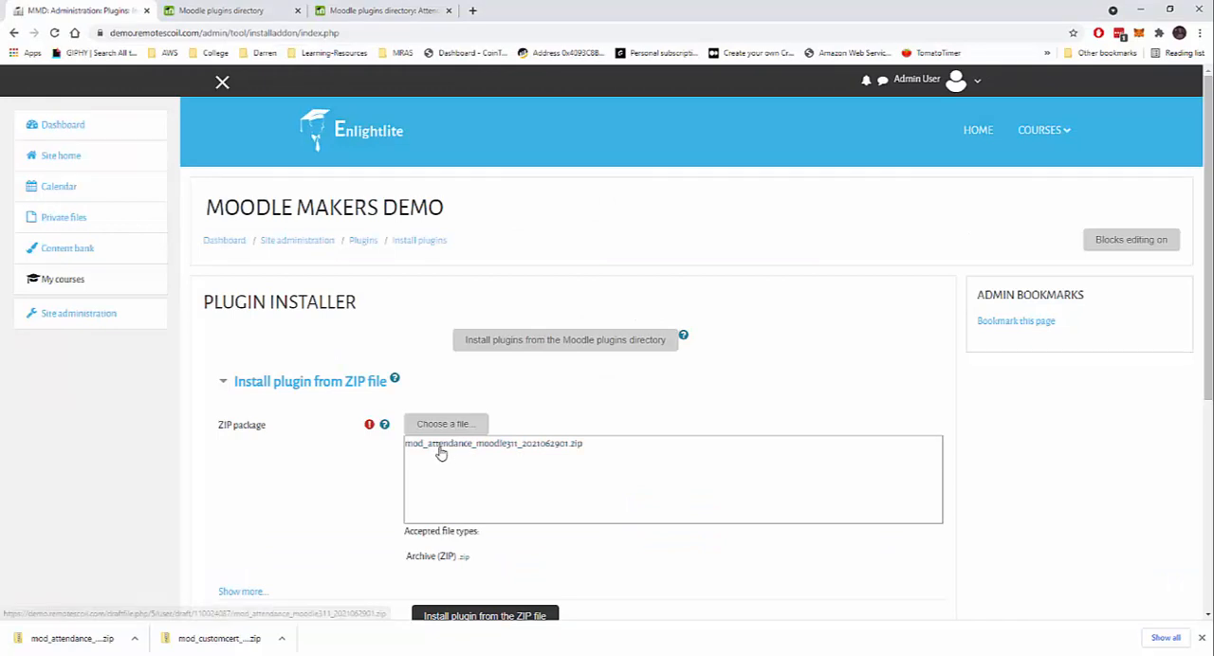
# Step: Start installing the plugin from the attached ZIP, reaching successful validation
pyautogui.scroll(-3)
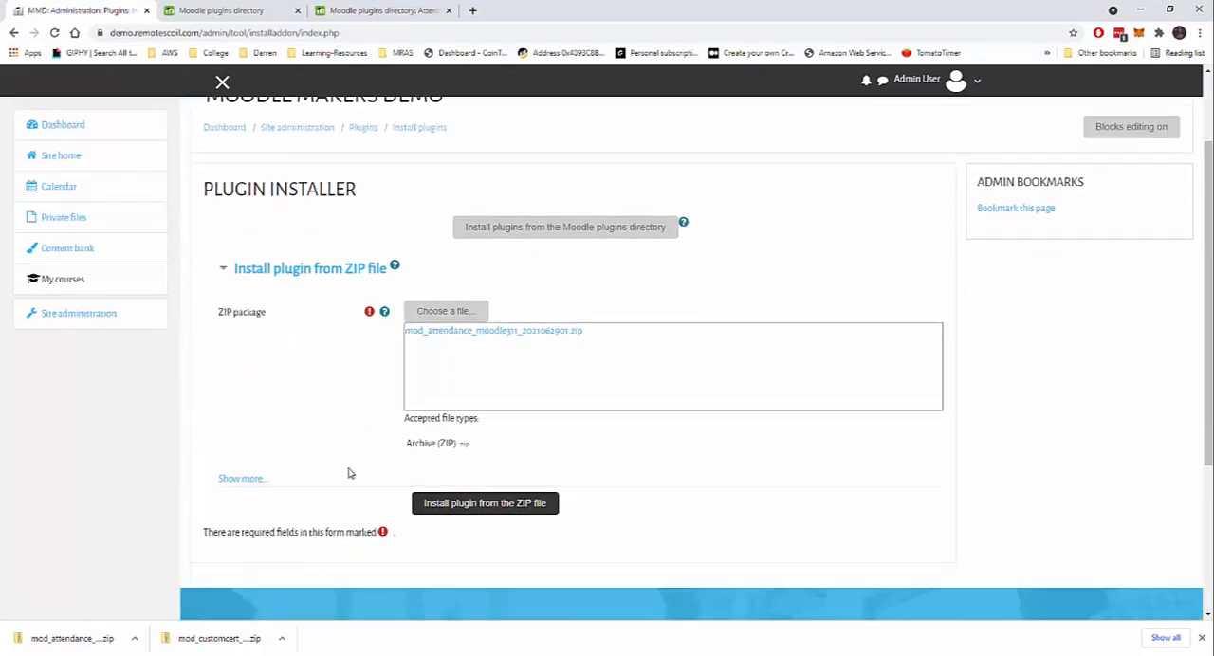
pyautogui.scroll(-3)
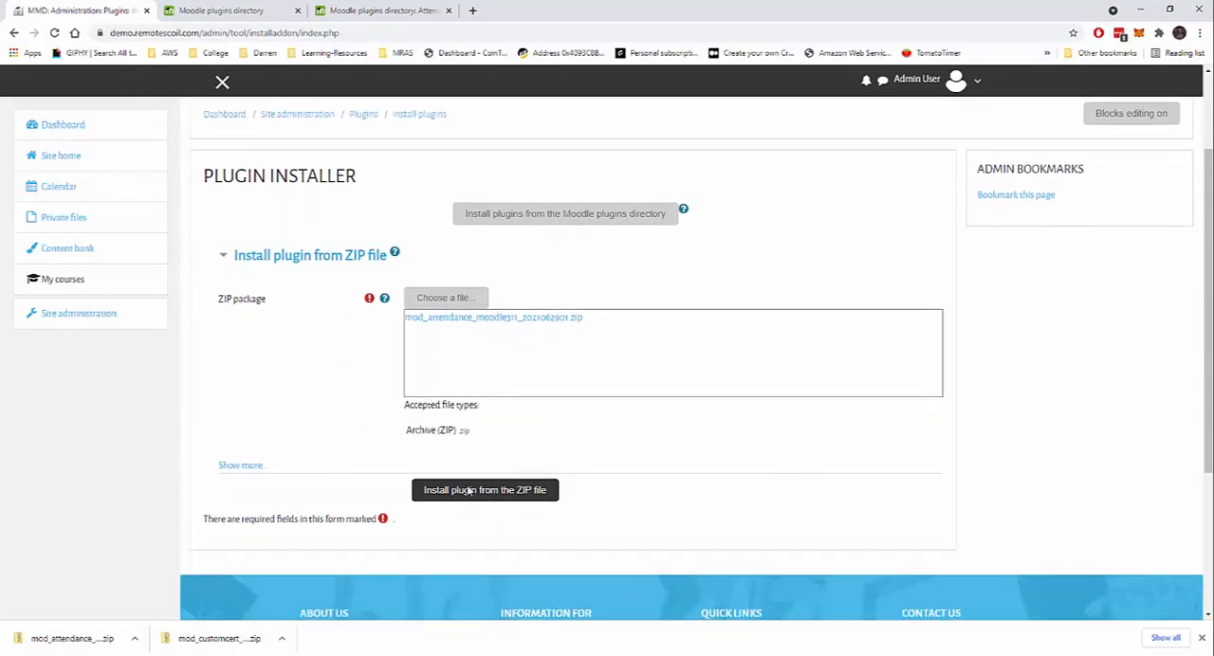
pyautogui.click(485, 489)
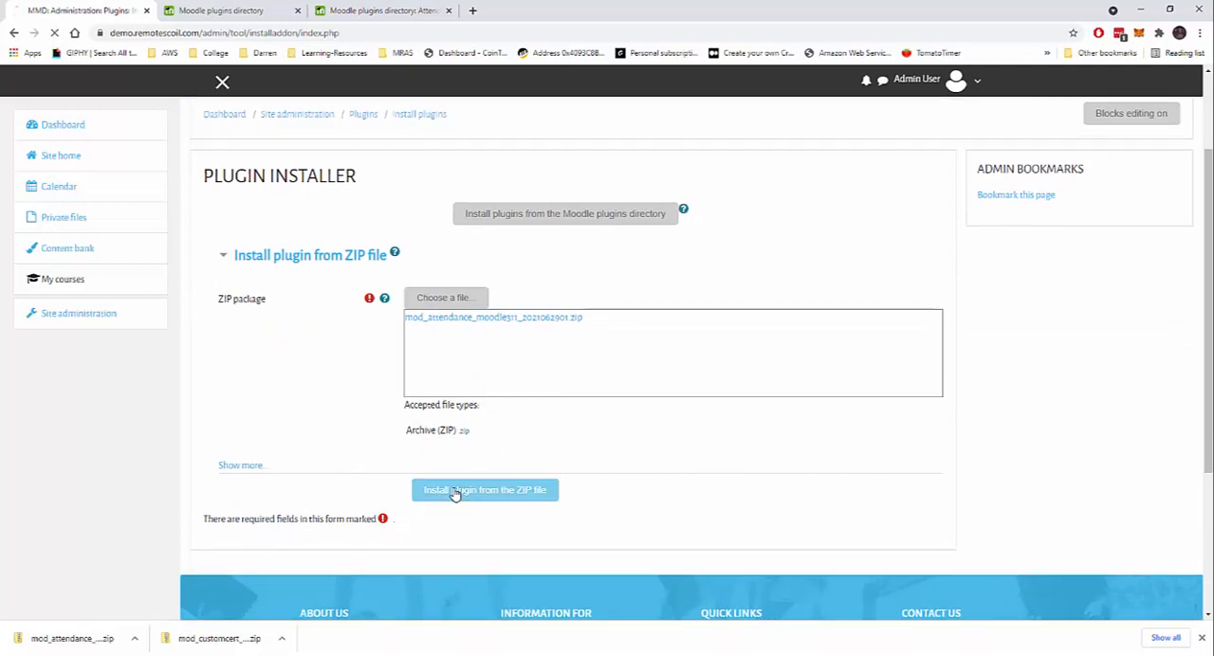
pyautogui.click(486, 489)
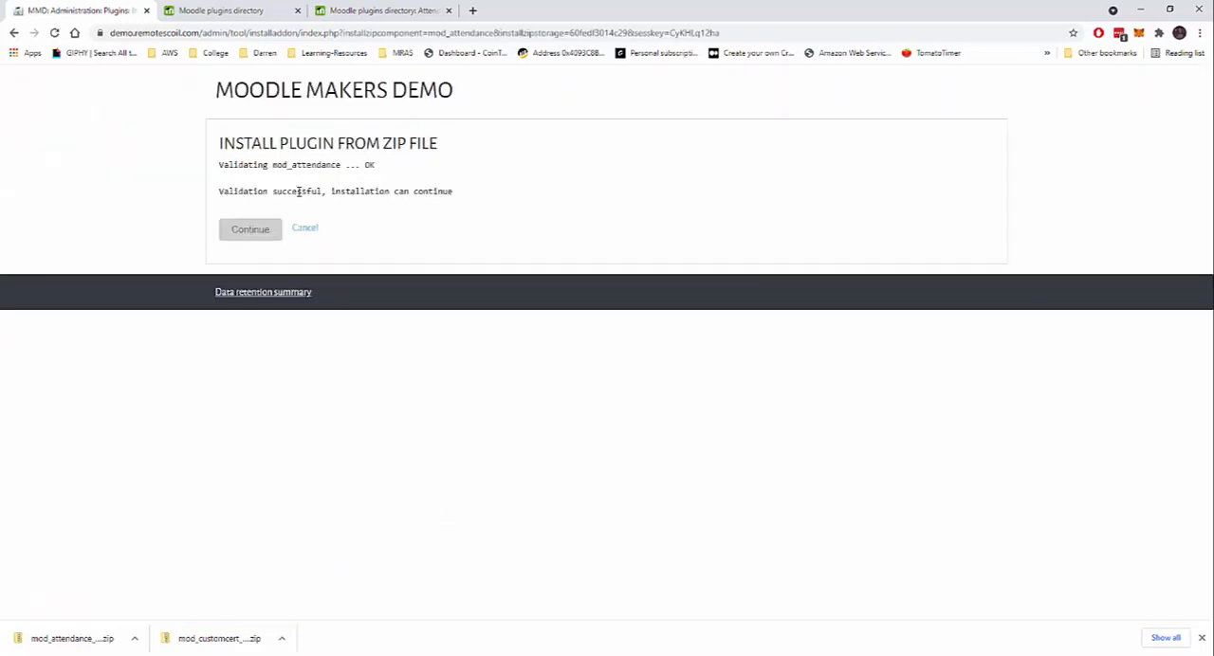
# Step: Continue past validation and the server checks to the plugins check listing Attendance
pyautogui.click(250, 227)
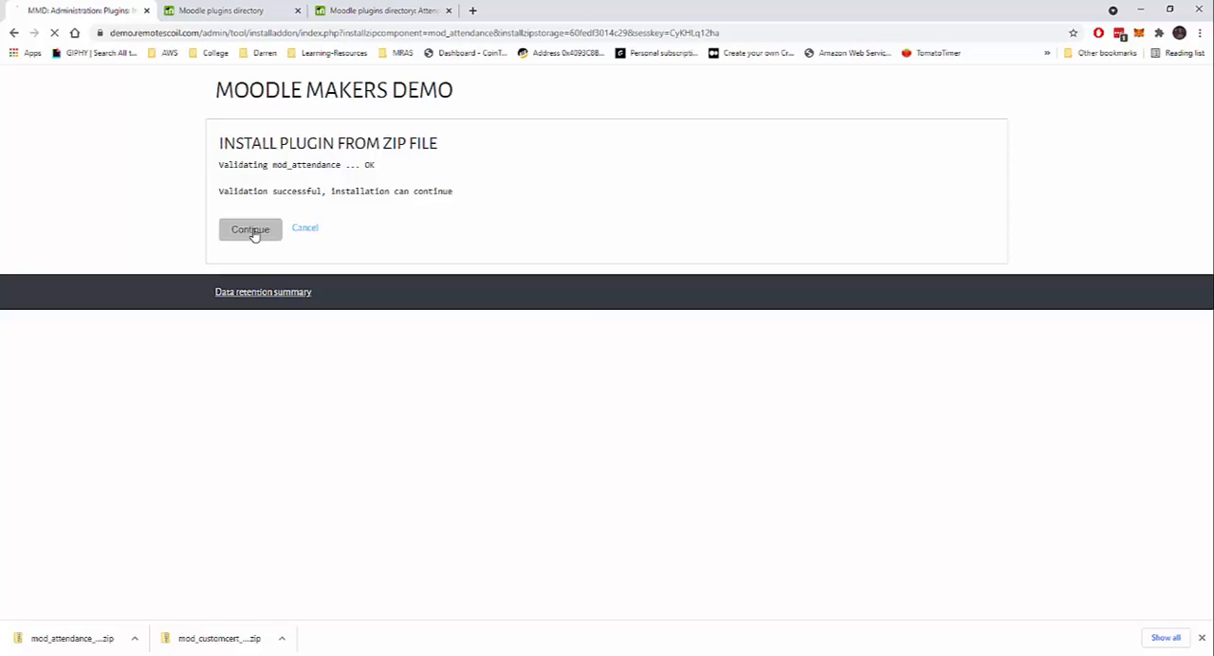
pyautogui.click(250, 230)
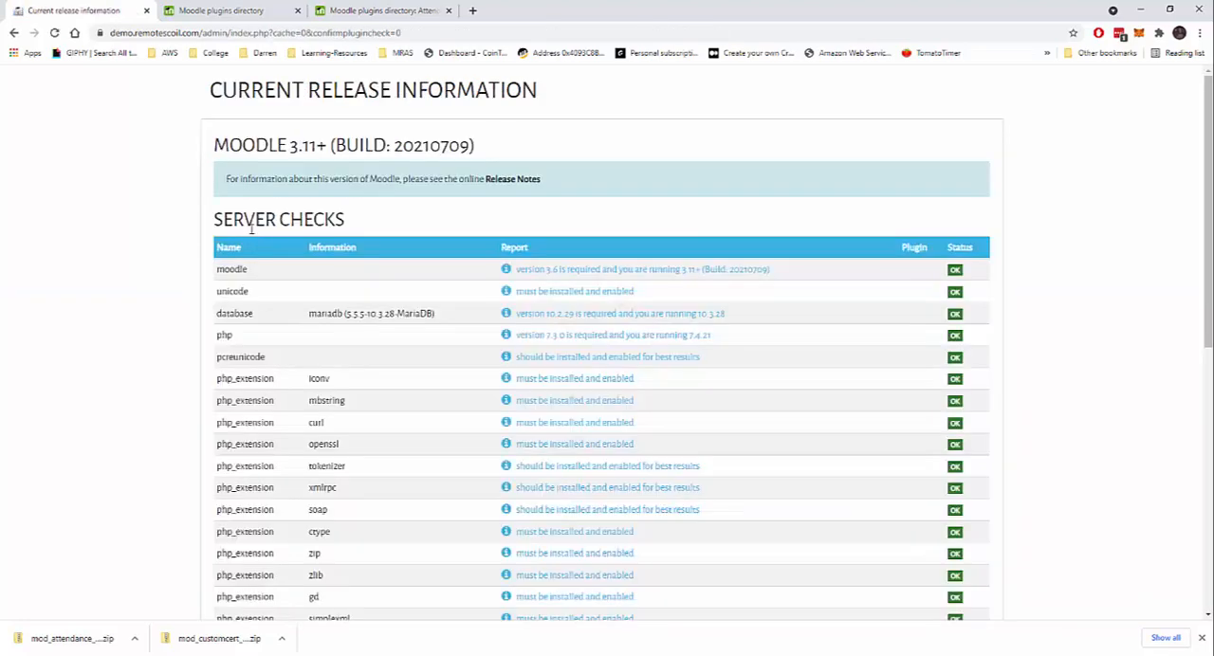
pyautogui.scroll(-3)
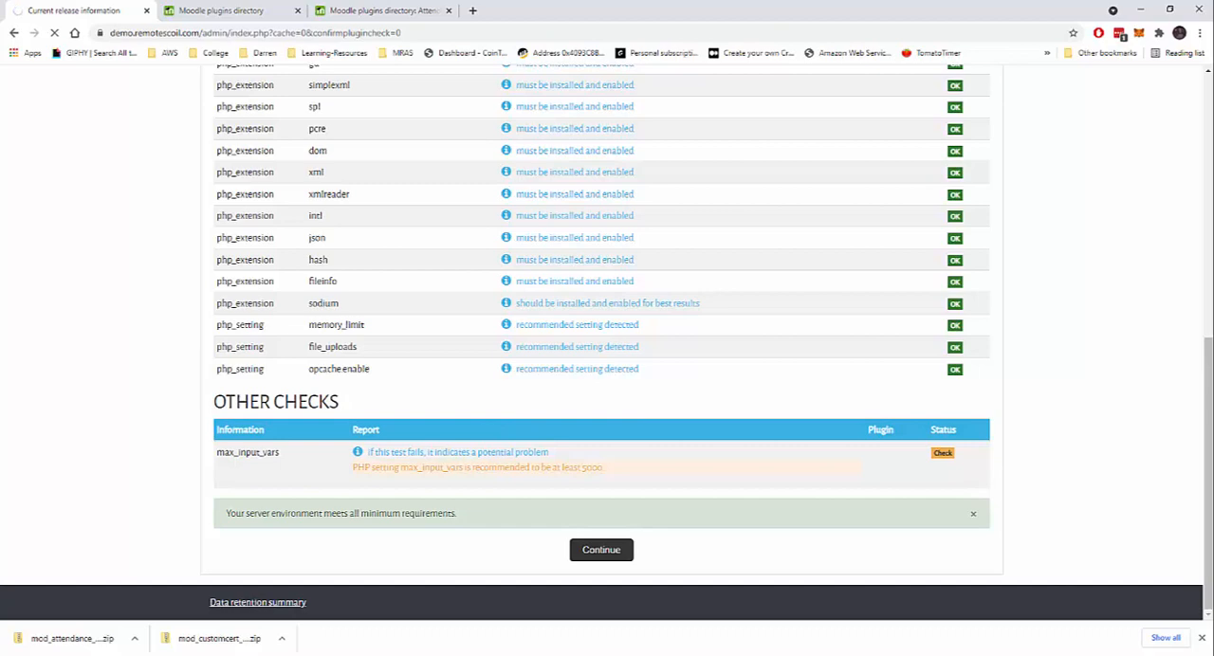
pyautogui.click(599, 550)
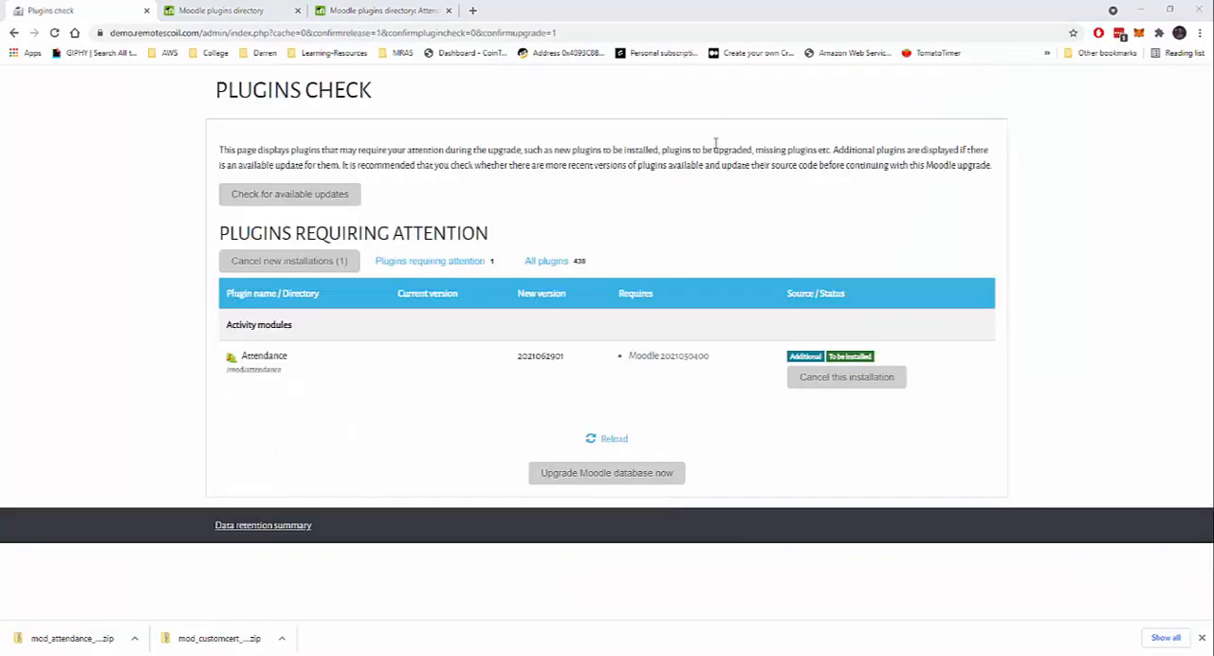
pyautogui.moveTo(478, 446)
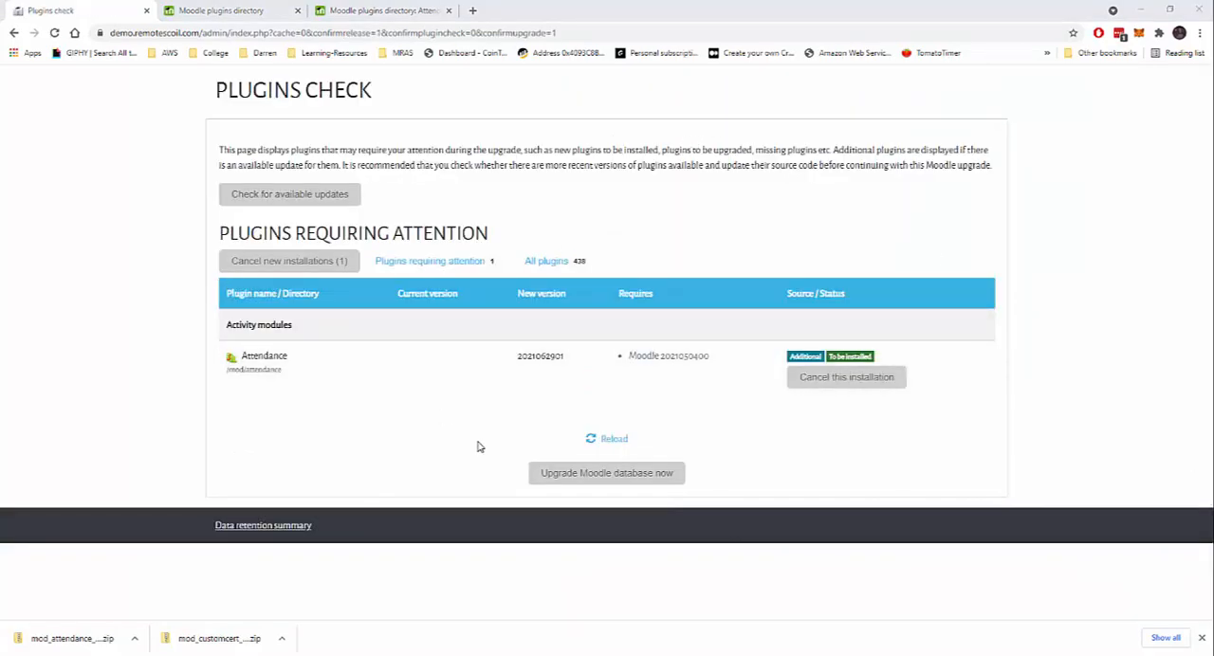
# Step: Upgrade the Moodle database to install mod_attendance, then continue to its new settings
pyautogui.click(607, 474)
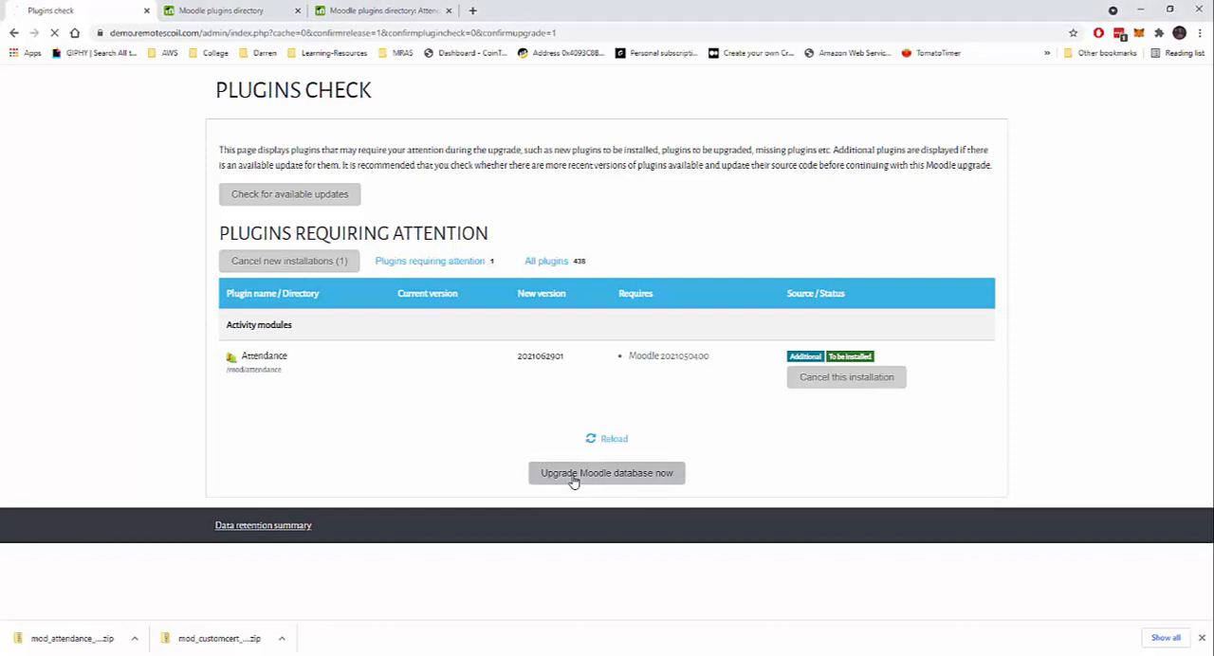
pyautogui.moveTo(318, 429)
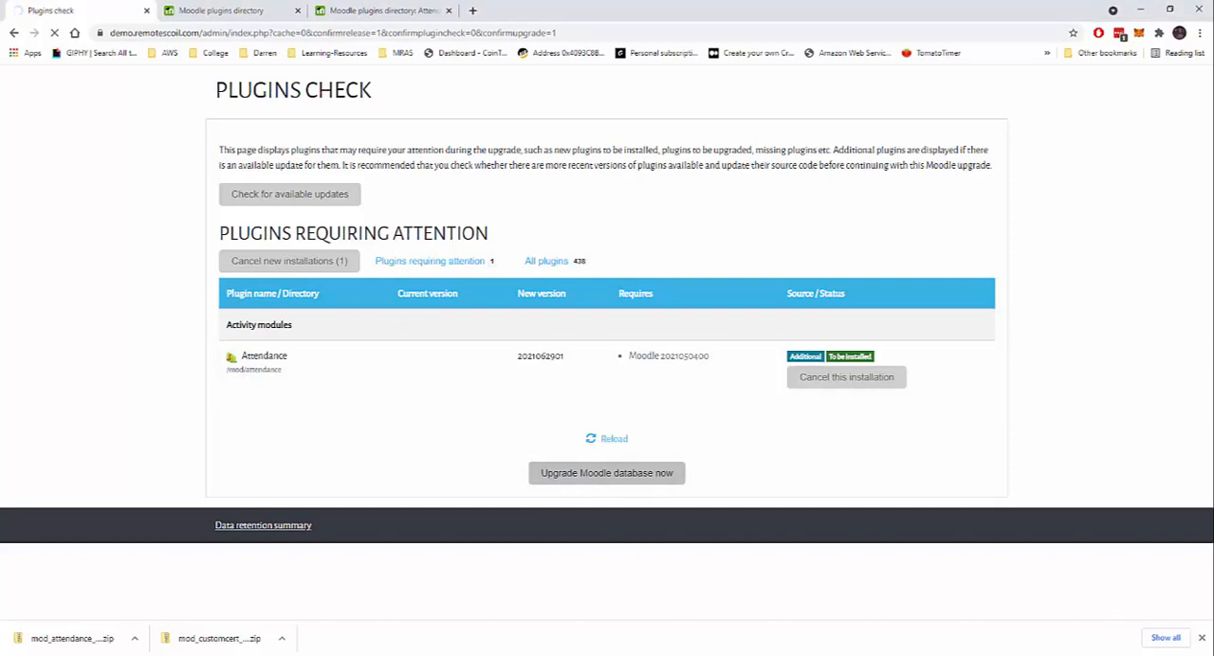
pyautogui.click(607, 473)
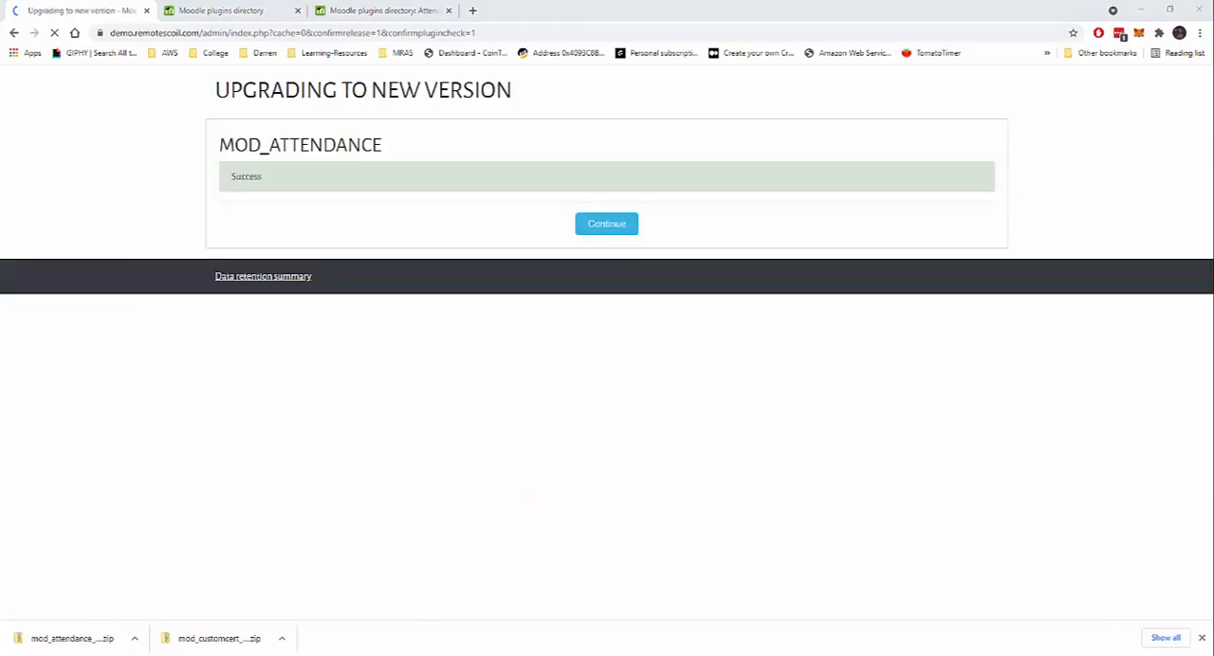
pyautogui.moveTo(546, 285)
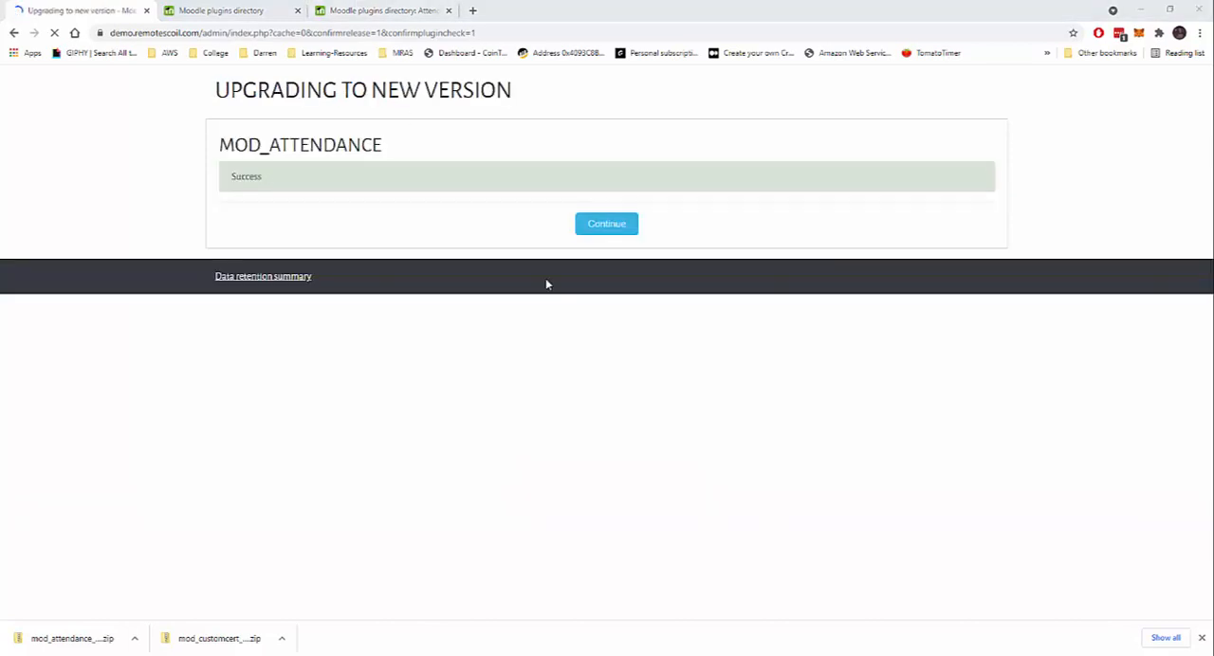
pyautogui.click(606, 224)
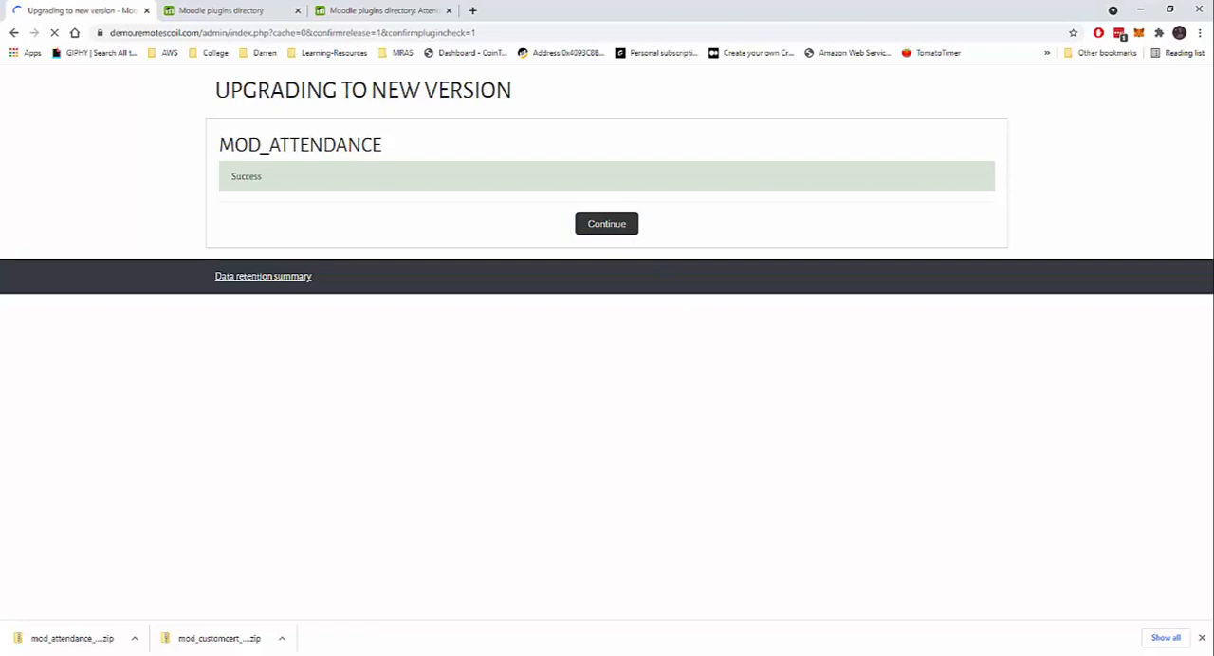
pyautogui.click(607, 224)
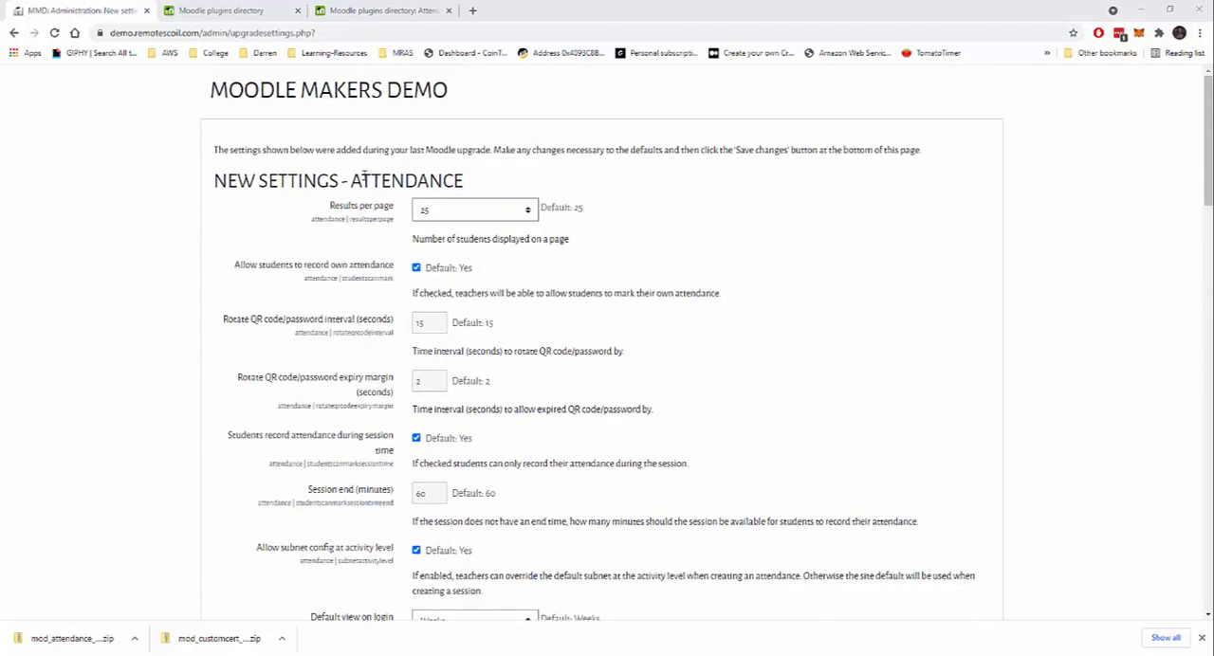
# Step: Save the new Attendance settings with their default values
pyautogui.scroll(-3)
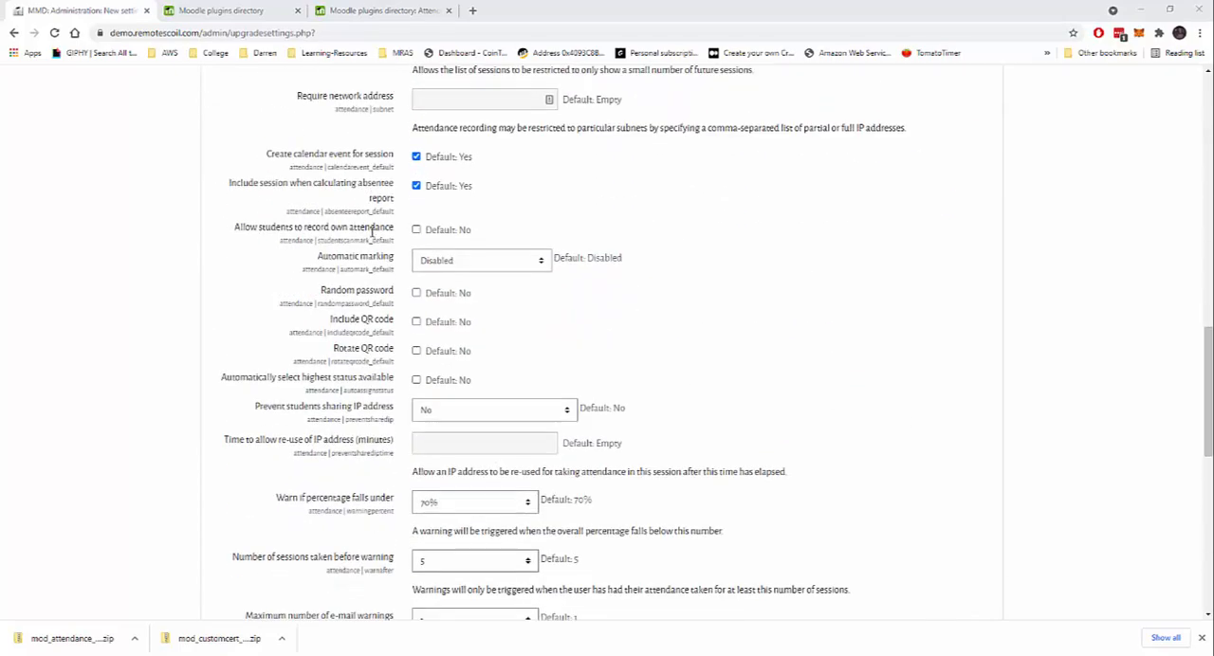
pyautogui.scroll(-3)
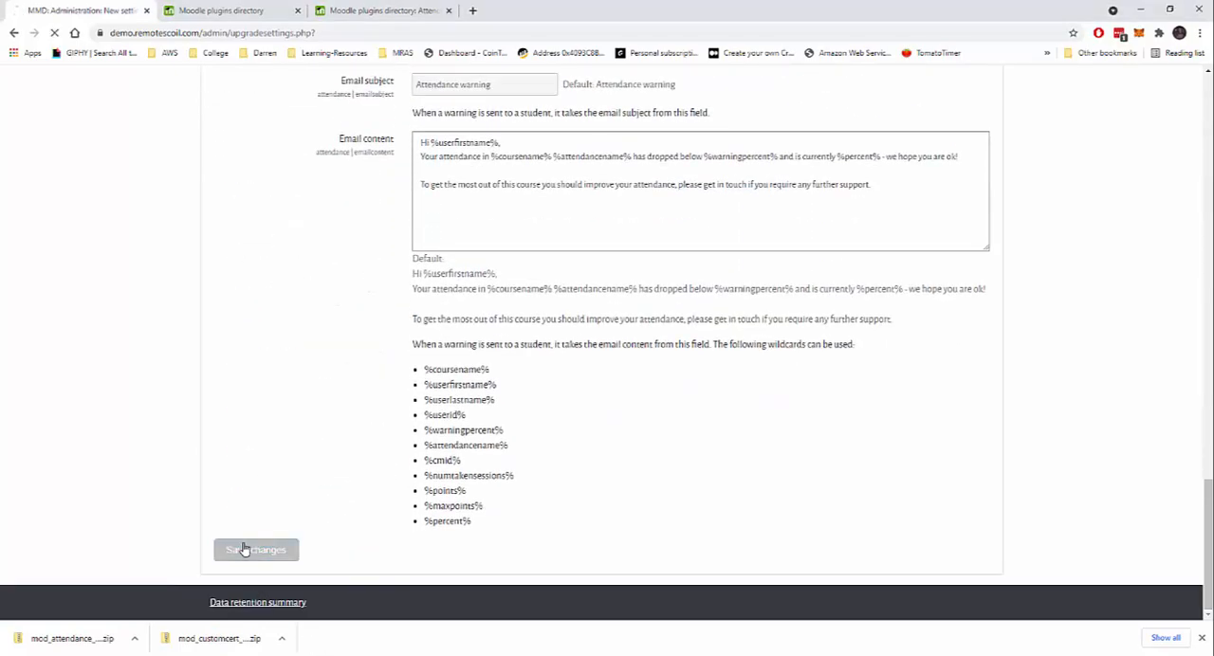
pyautogui.click(256, 550)
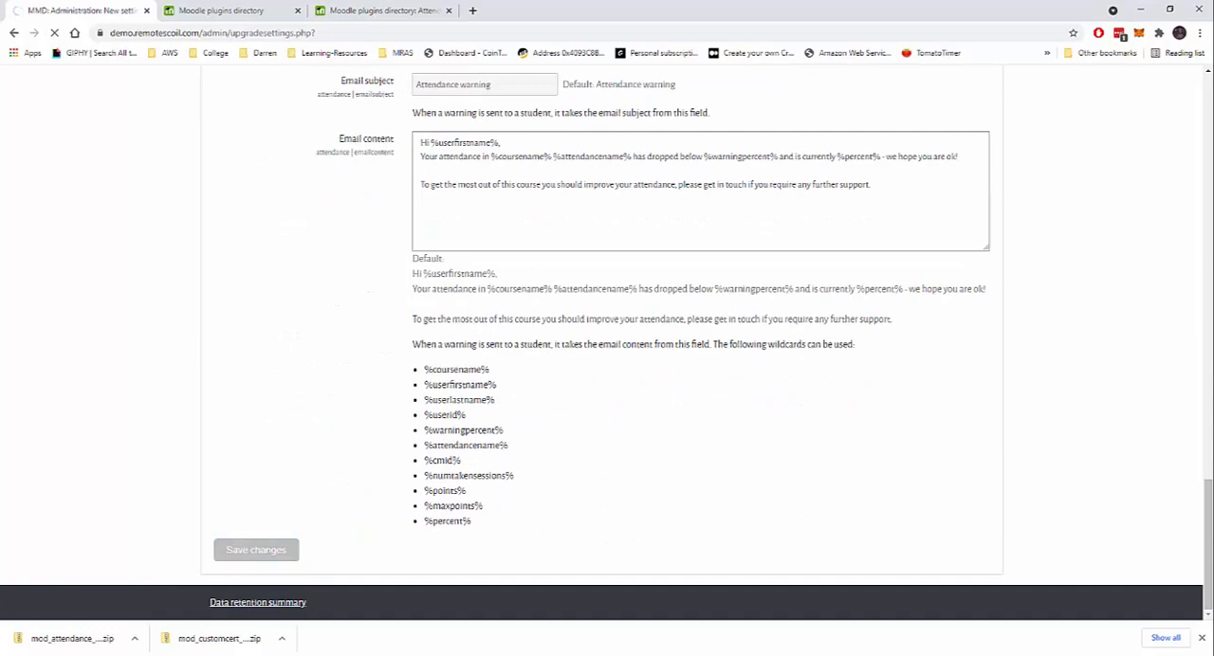
pyautogui.click(254, 550)
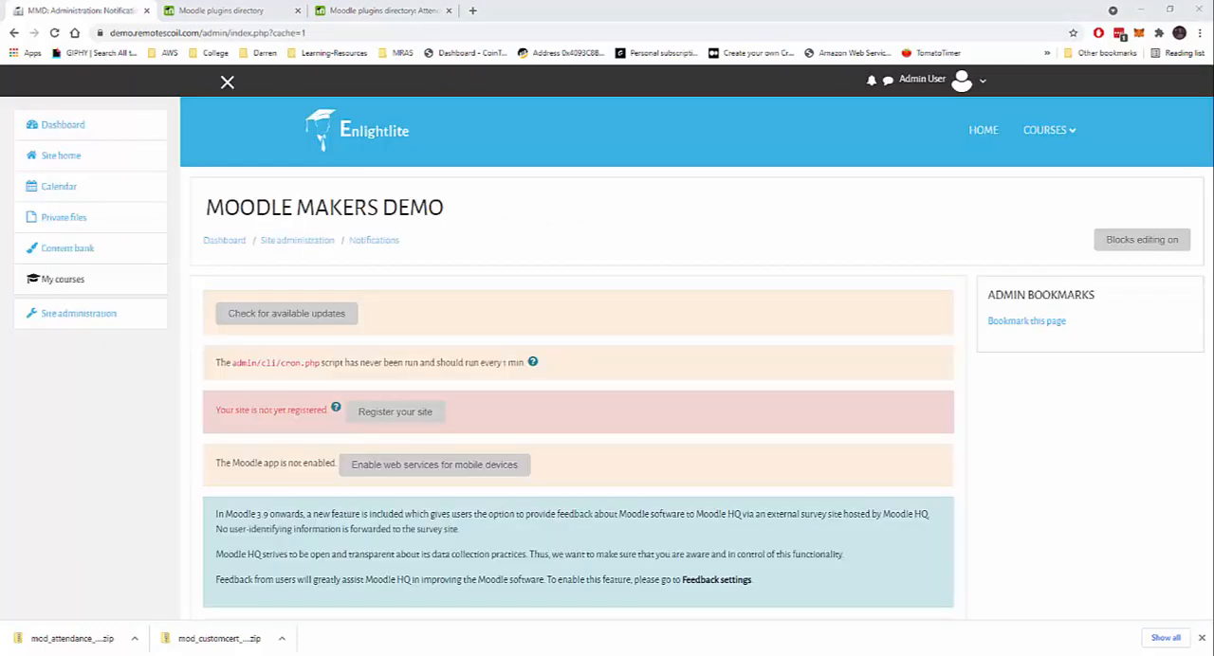
pyautogui.moveTo(64, 125)
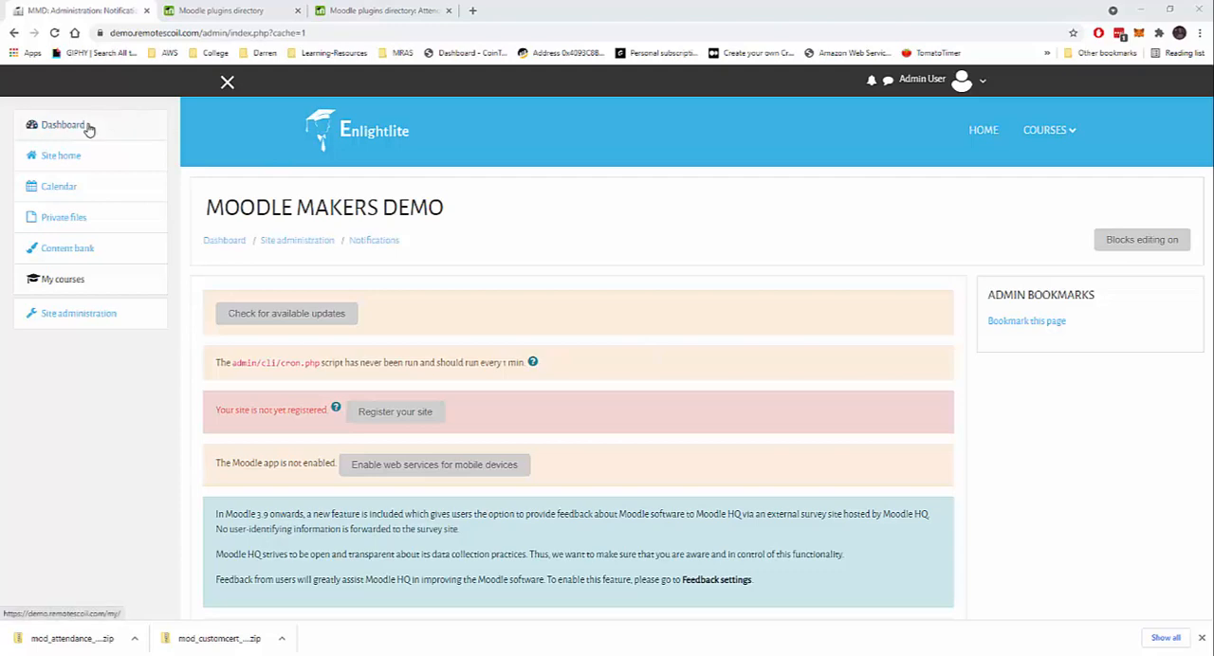
# Step: Go to the Dashboard and open Test Course
pyautogui.click(63, 125)
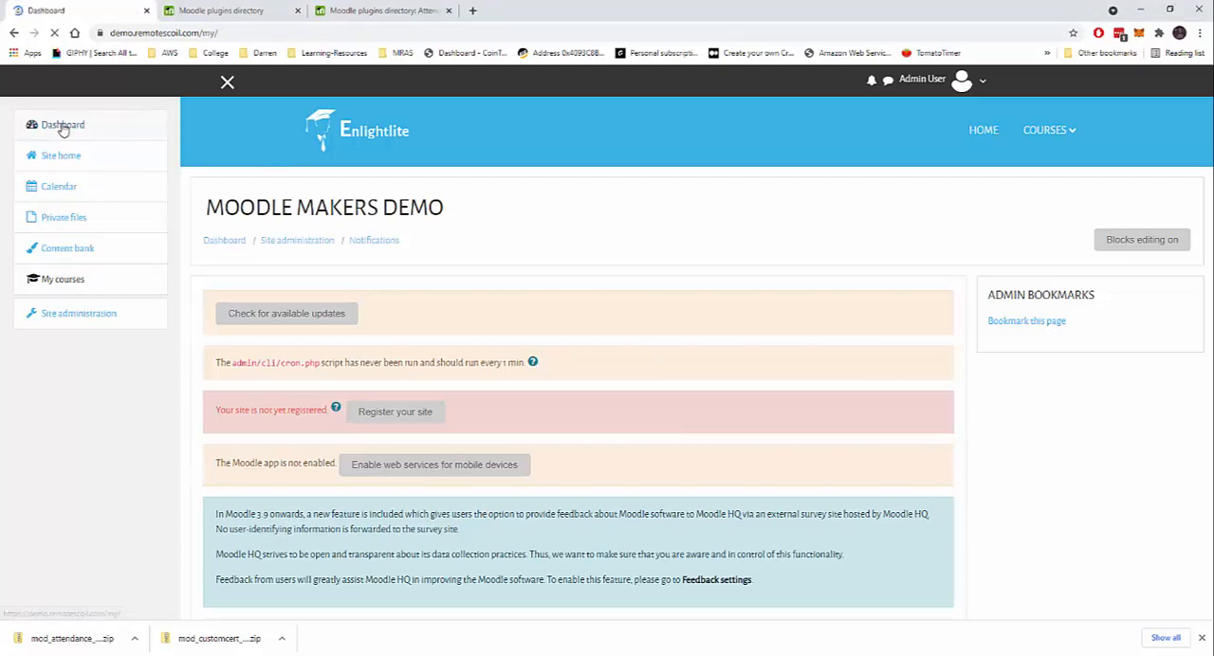
pyautogui.click(62, 125)
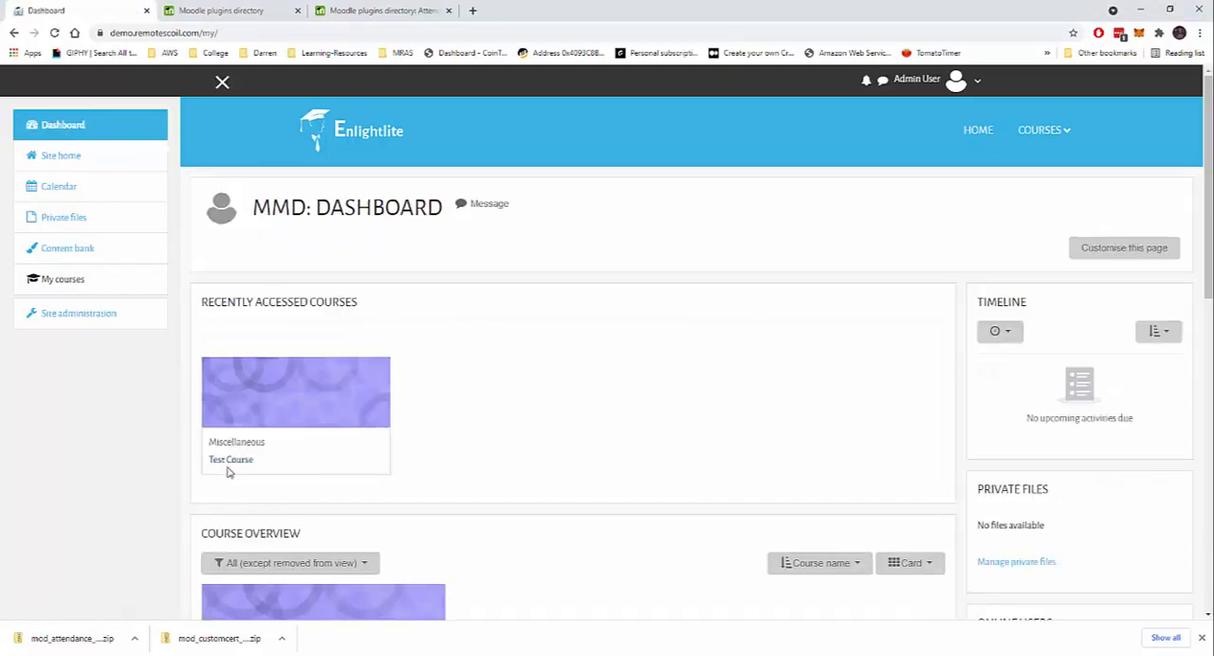
pyautogui.click(229, 459)
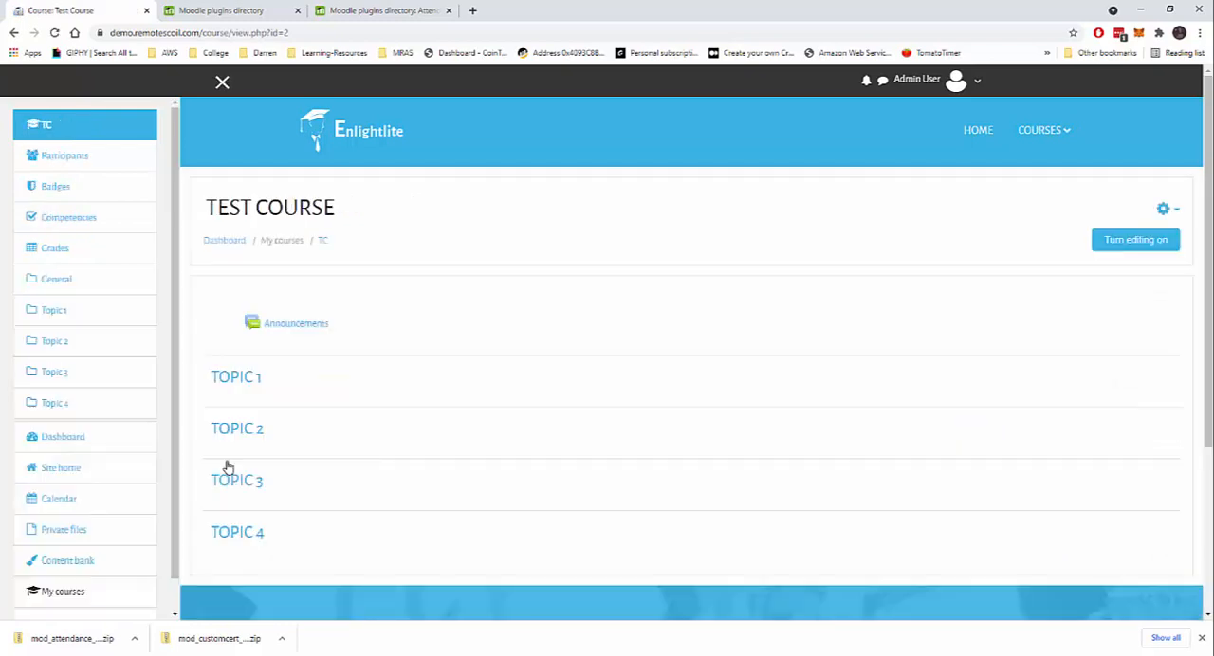
# Step: Turn editing on and bring up 'Add an activity or resource' under Topic 1
pyautogui.click(1134, 239)
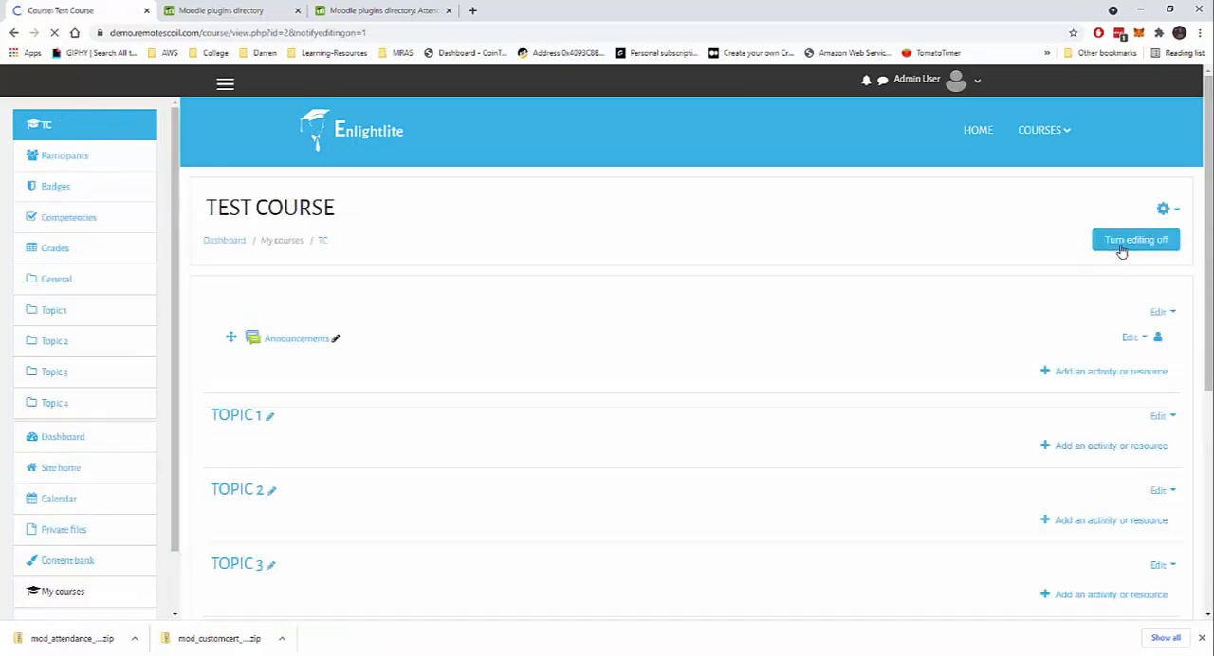
pyautogui.click(1134, 239)
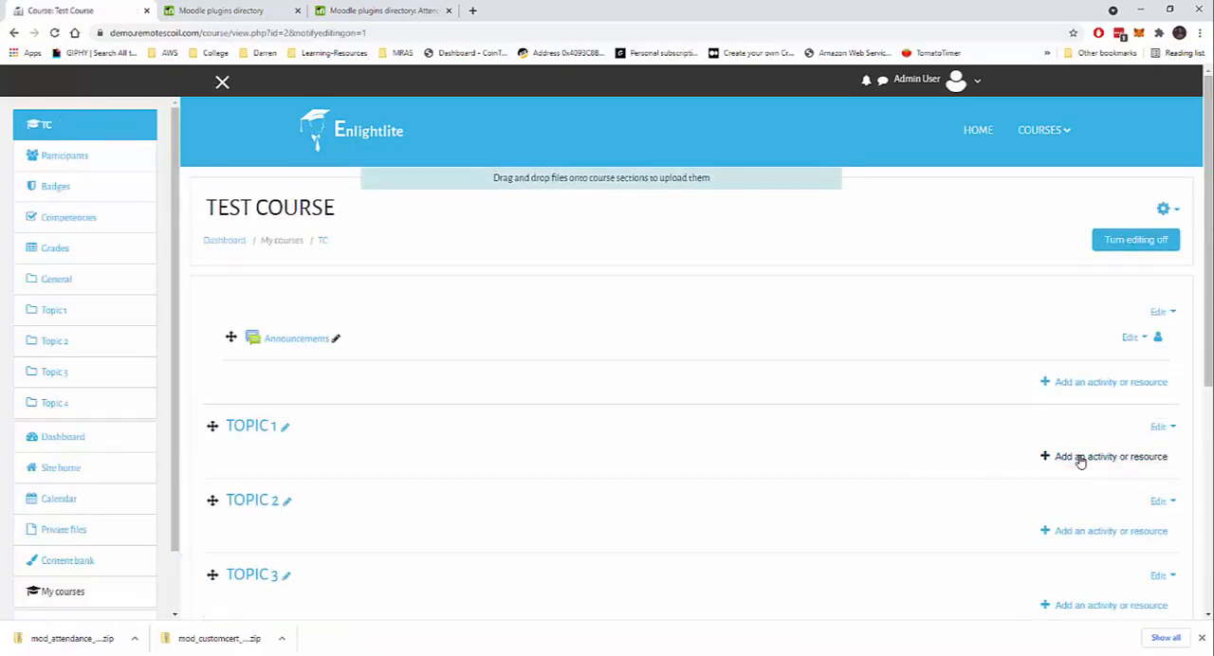
pyautogui.click(1107, 457)
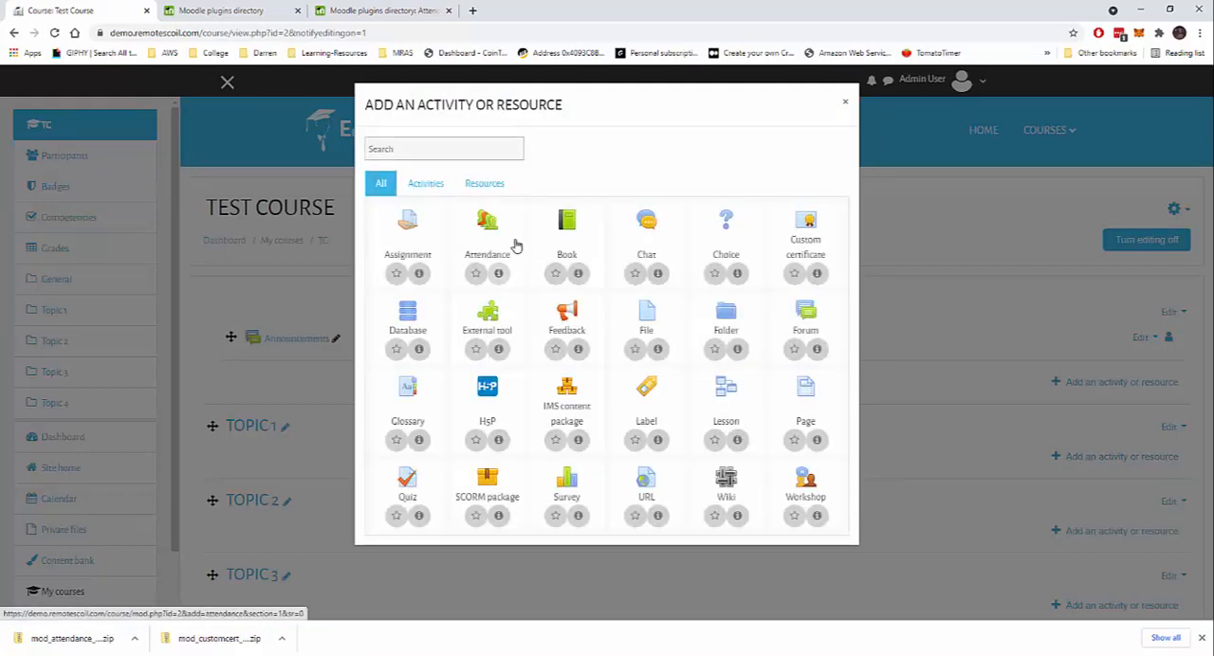